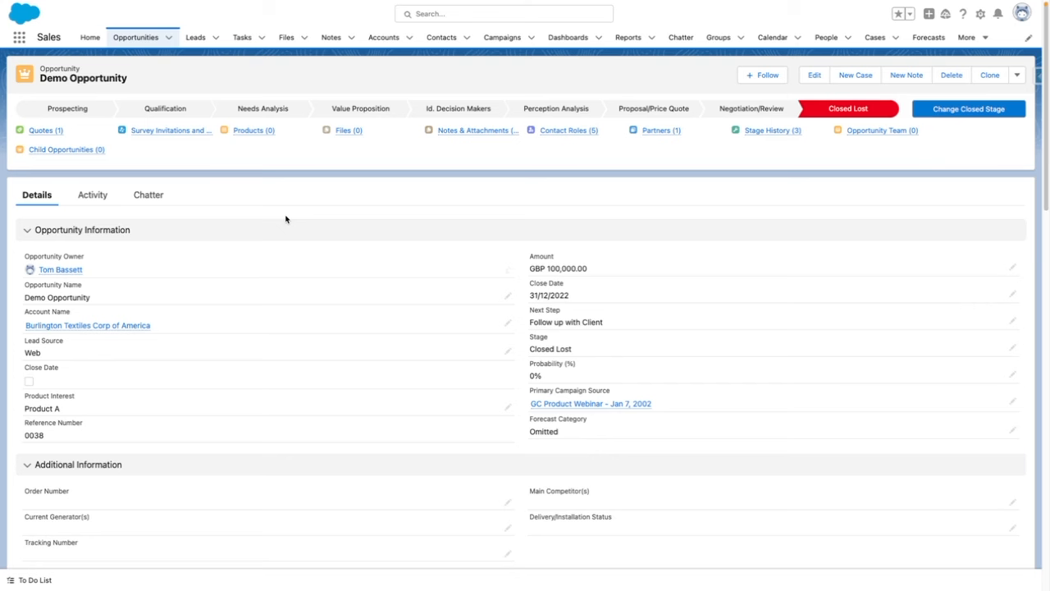
mouse_move(66, 359)
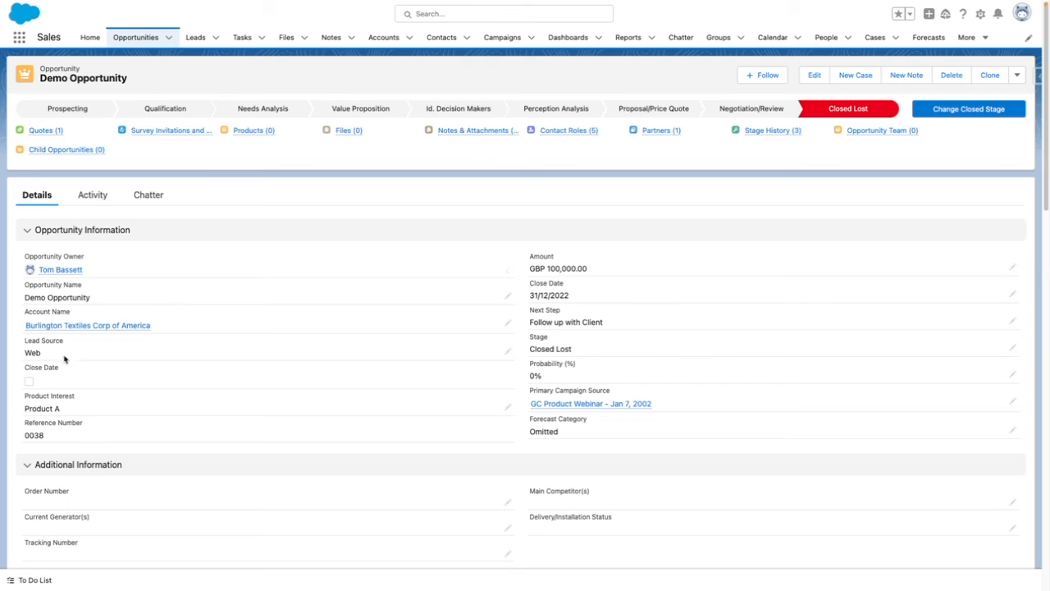
mouse_move(62, 396)
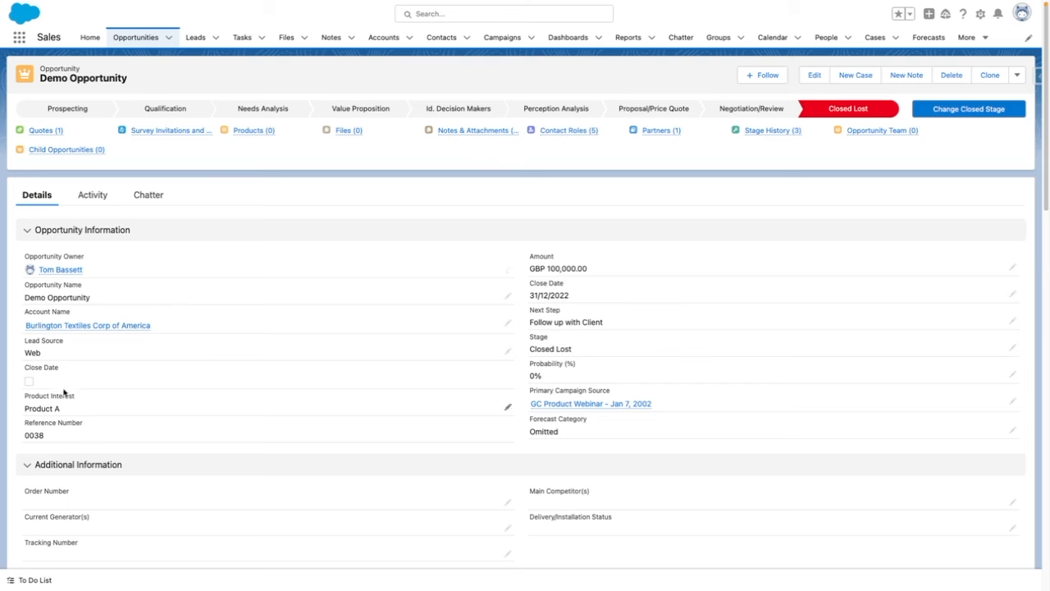
mouse_move(67, 395)
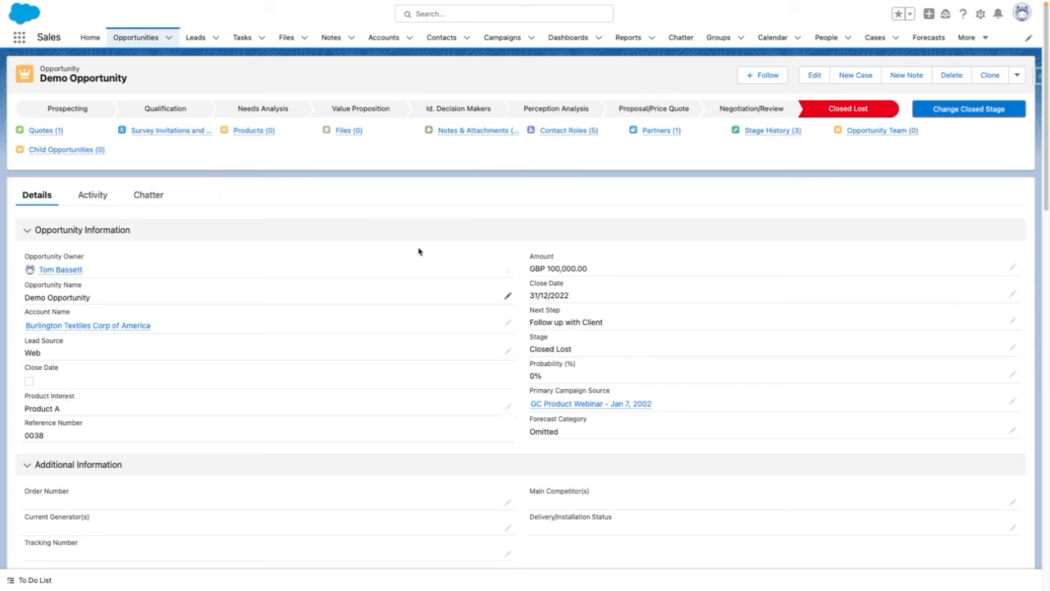
From Setup's Flows list, create a new Record-Triggered Flow
click(987, 13)
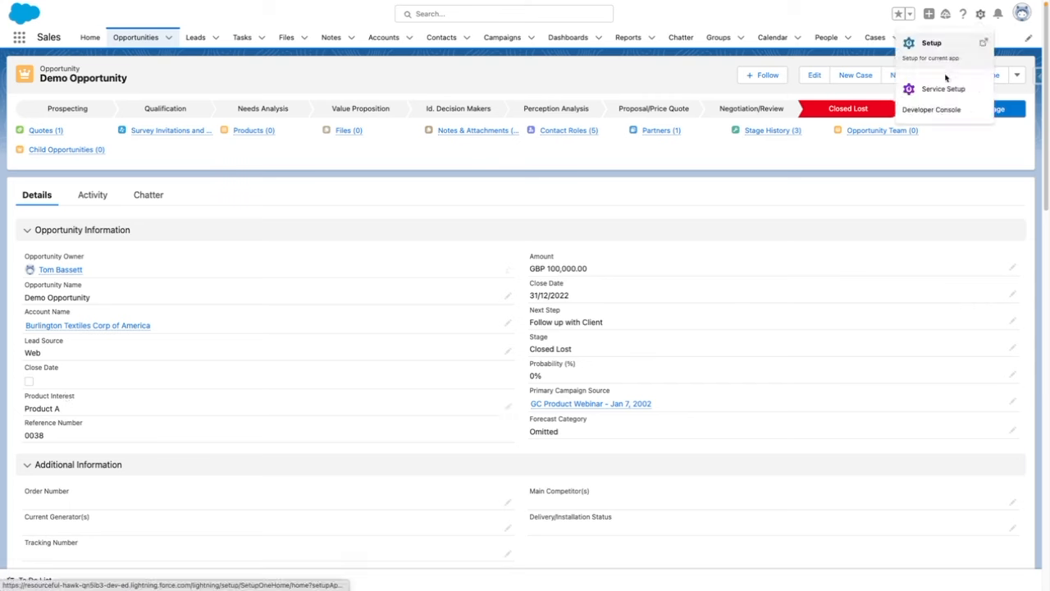
click(936, 45)
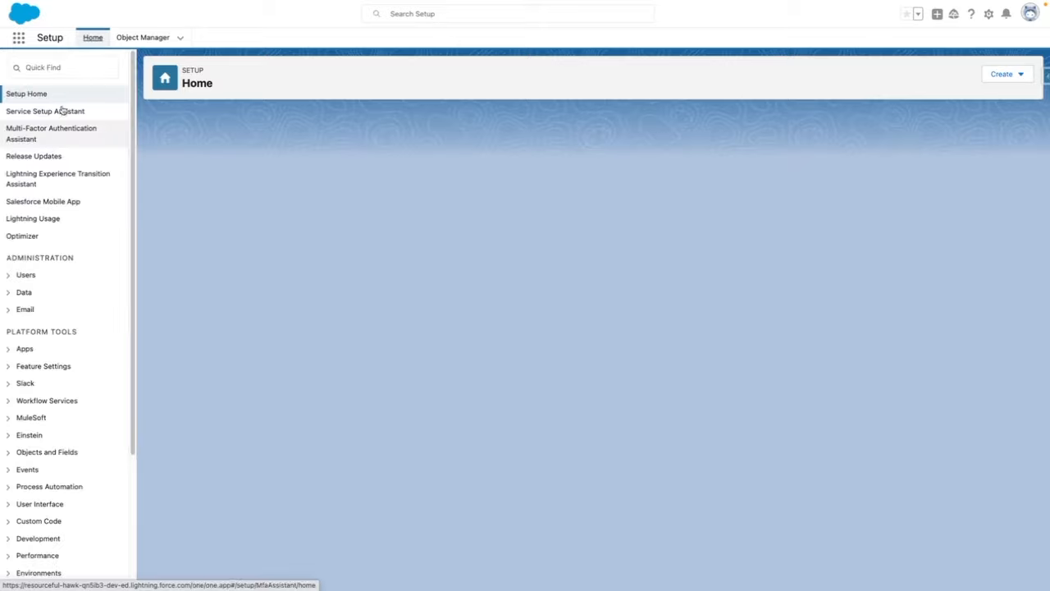
text(flow)
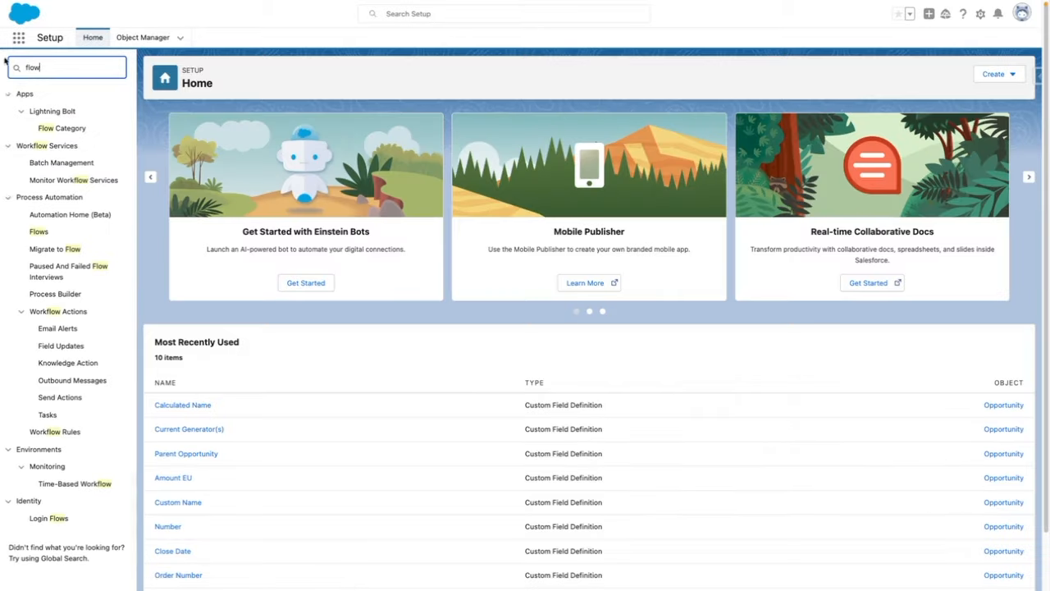
click(38, 231)
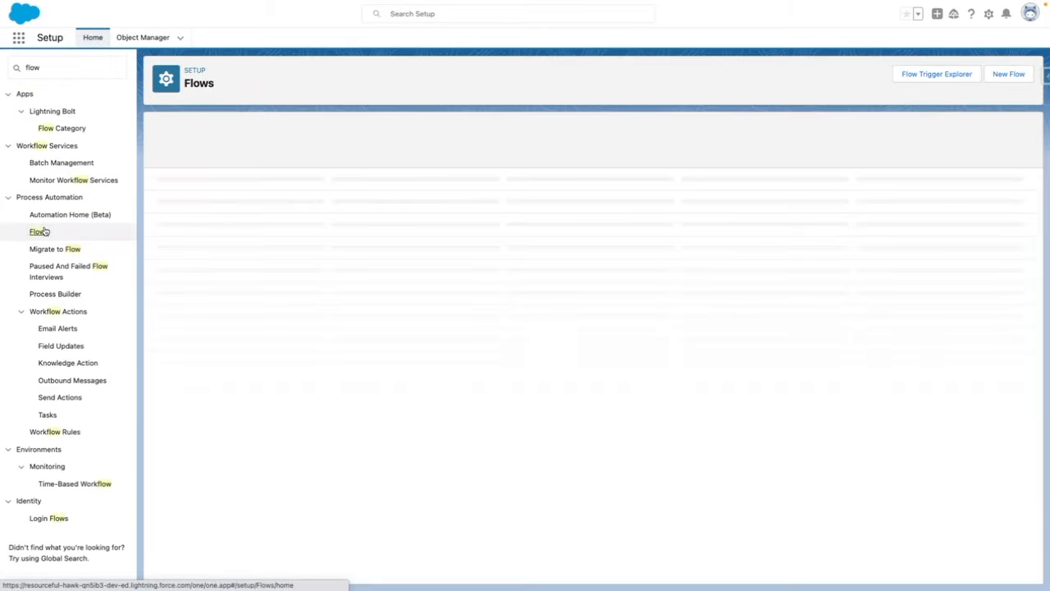
click(36, 231)
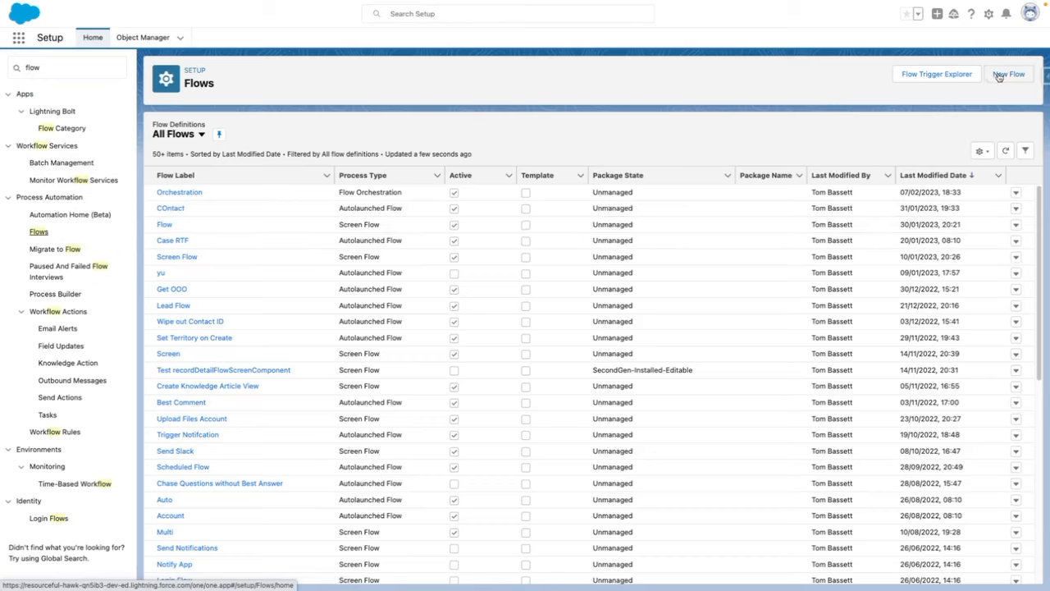
click(1007, 74)
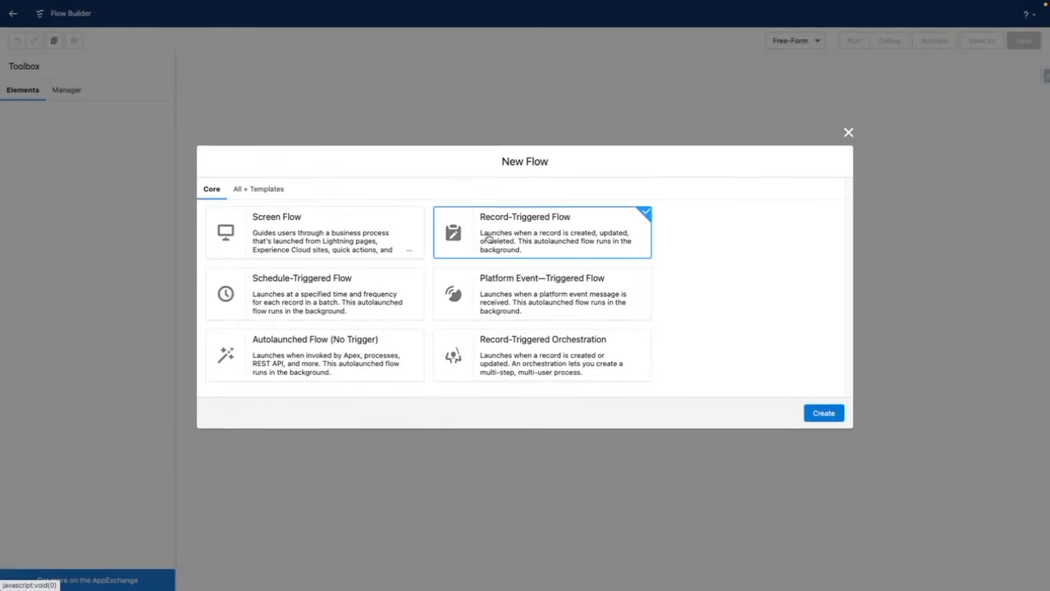
click(823, 413)
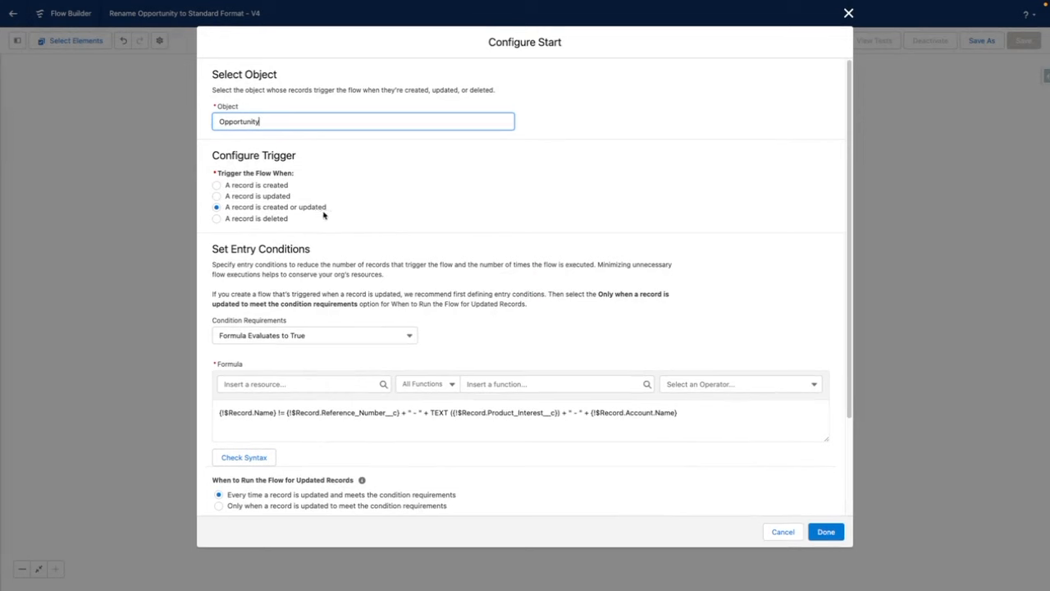
mouse_move(352, 422)
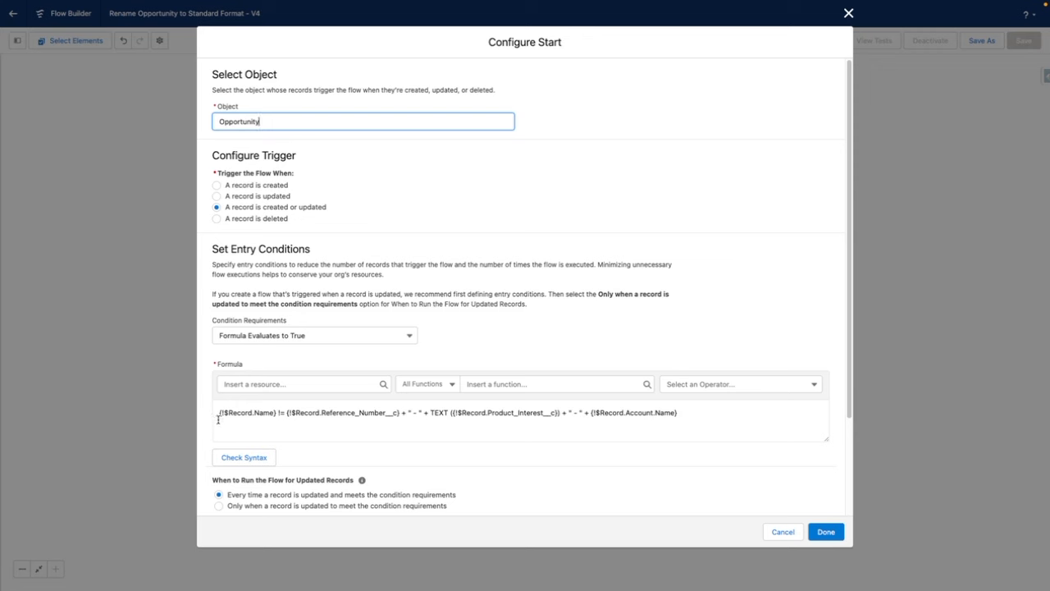
mouse_move(356, 417)
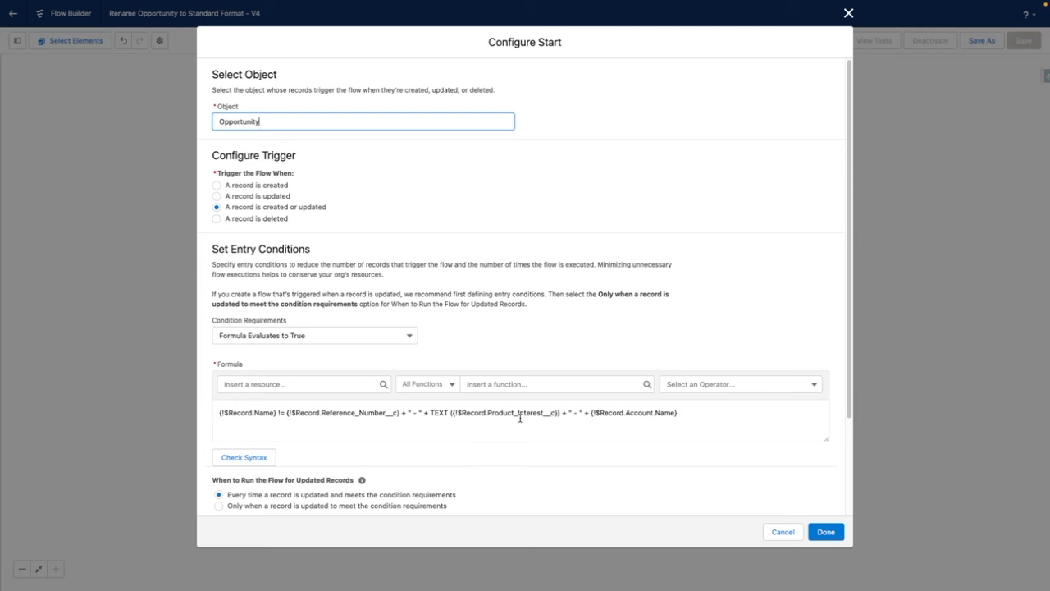
mouse_move(320, 430)
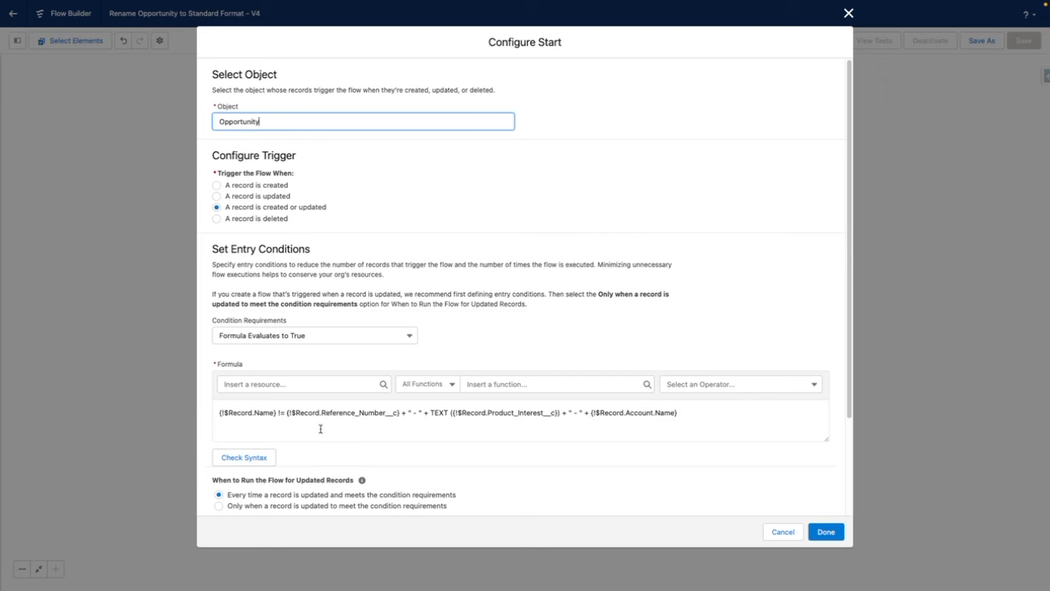
Make the Opportunity trigger run on every qualifying record update
scroll(down, 3)
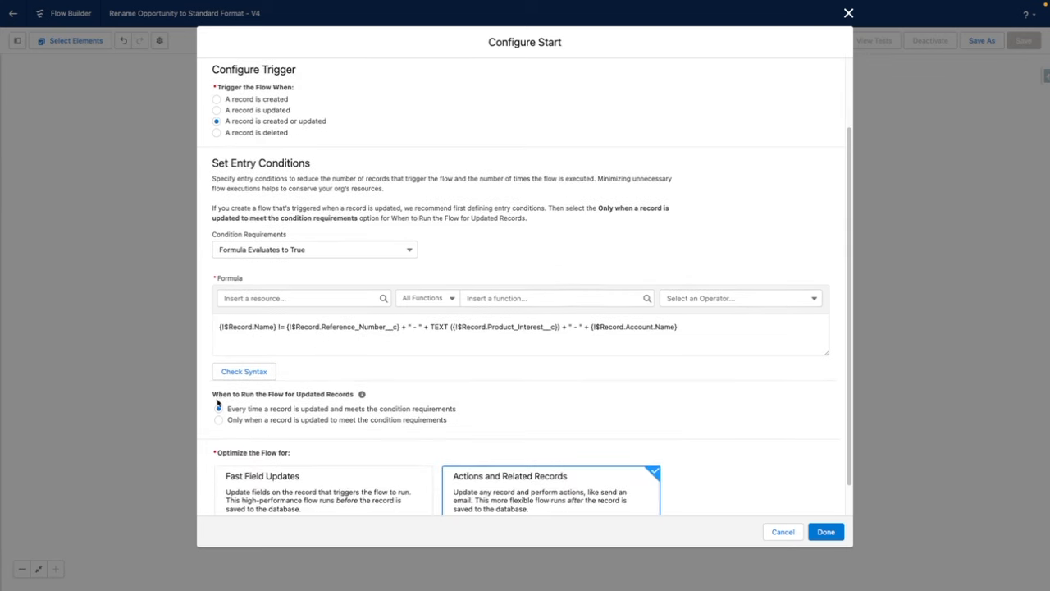
click(218, 408)
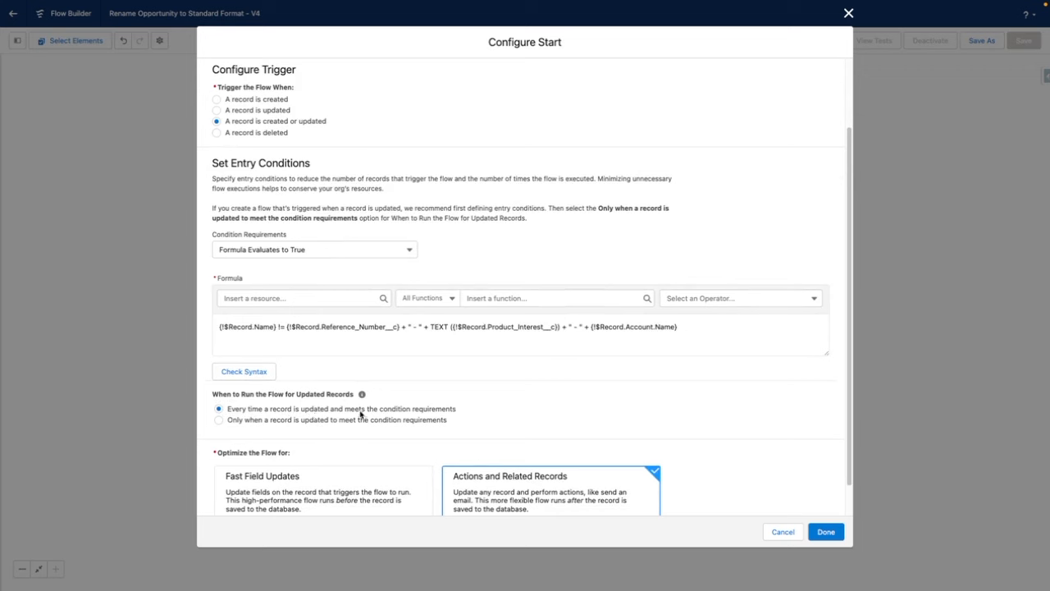
scroll(down, 3)
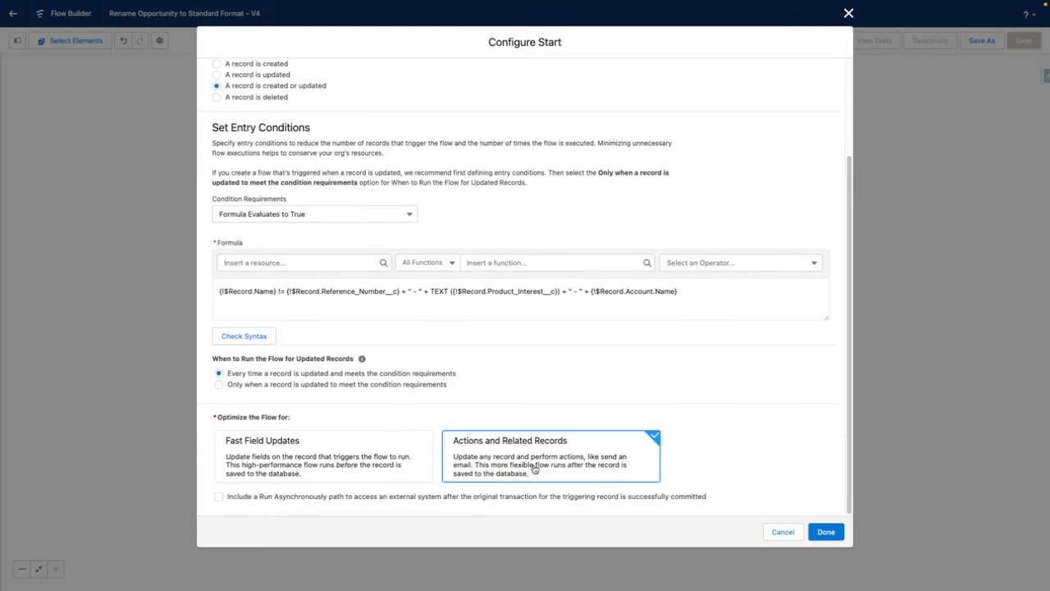
mouse_move(736, 469)
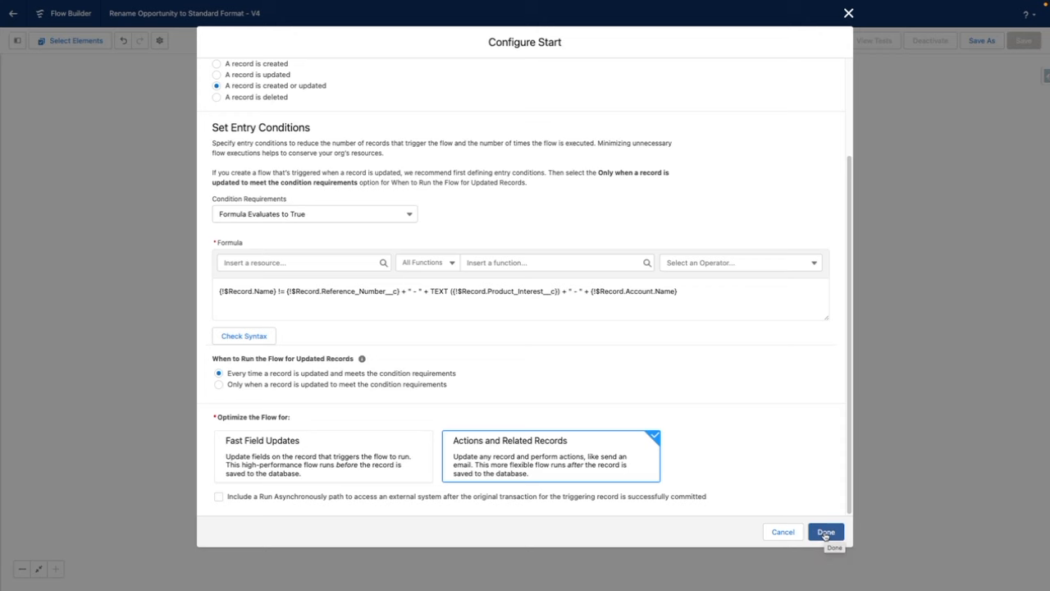
Confirm the Opportunity start settings, then reopen and close Configure Start to review them
click(828, 531)
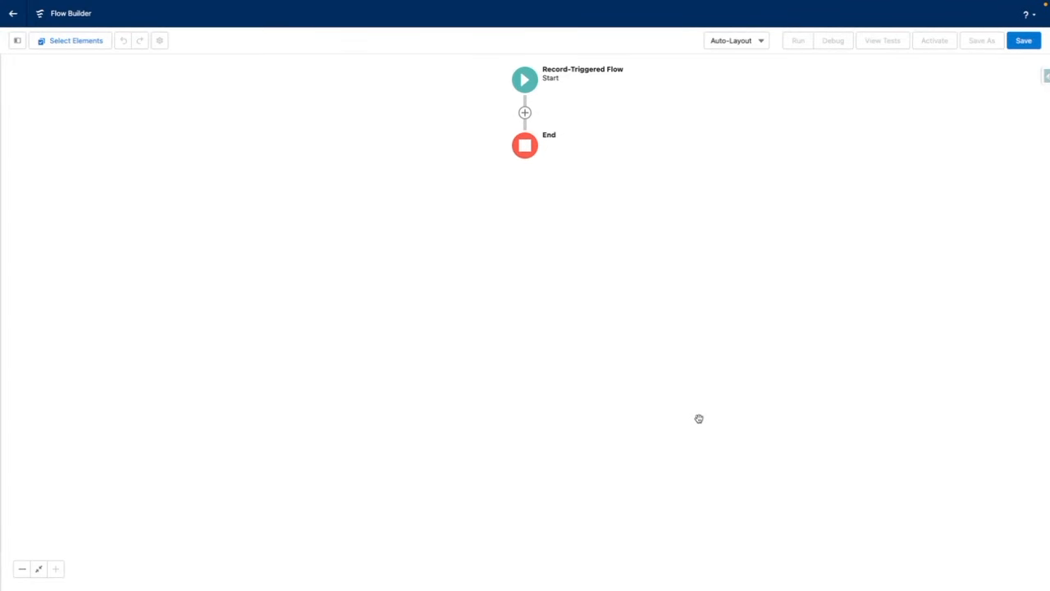
mouse_move(609, 213)
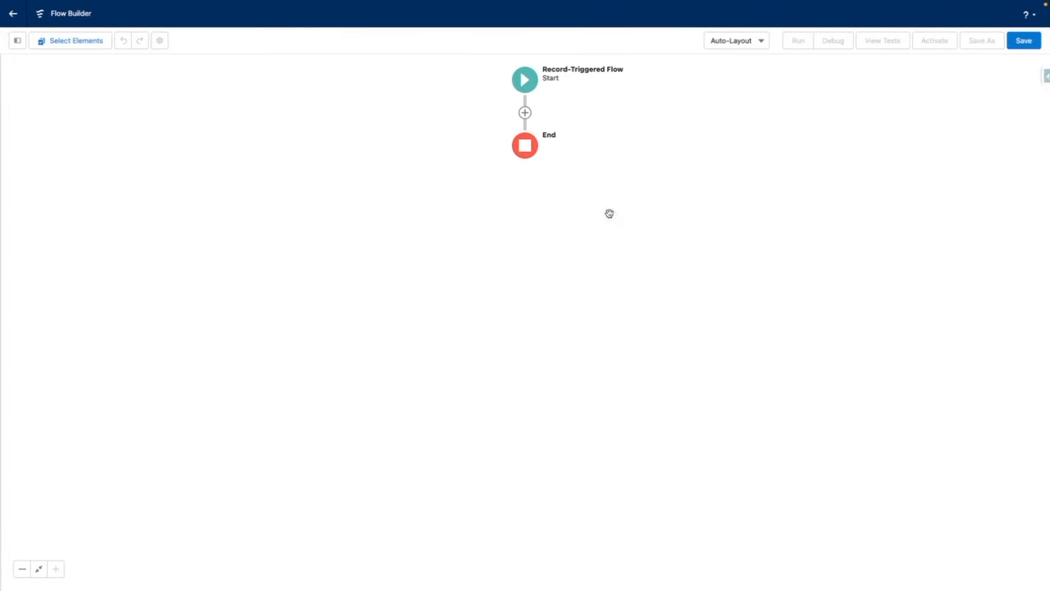
click(523, 79)
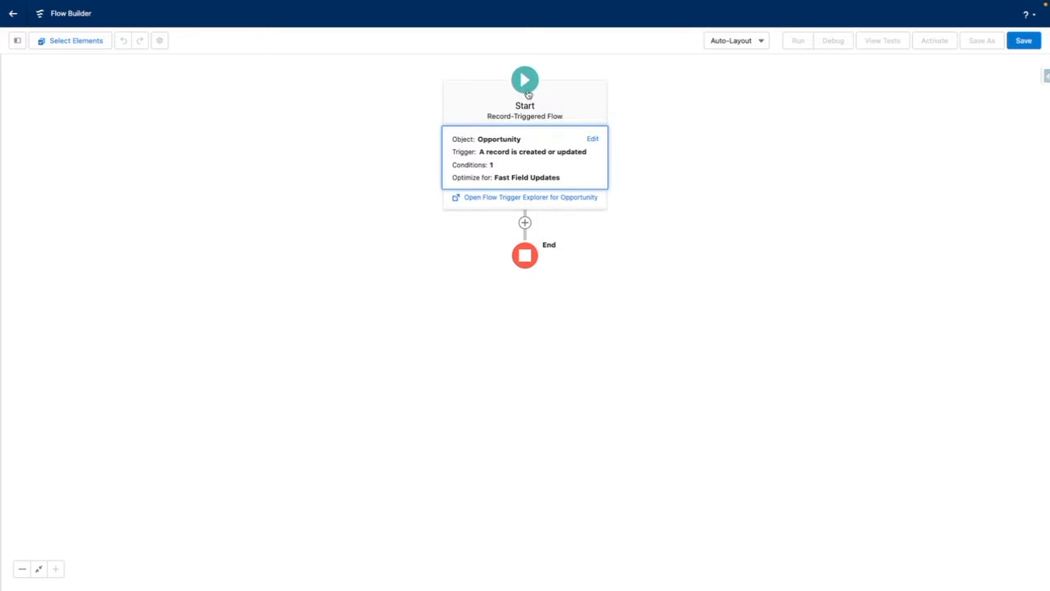
click(592, 138)
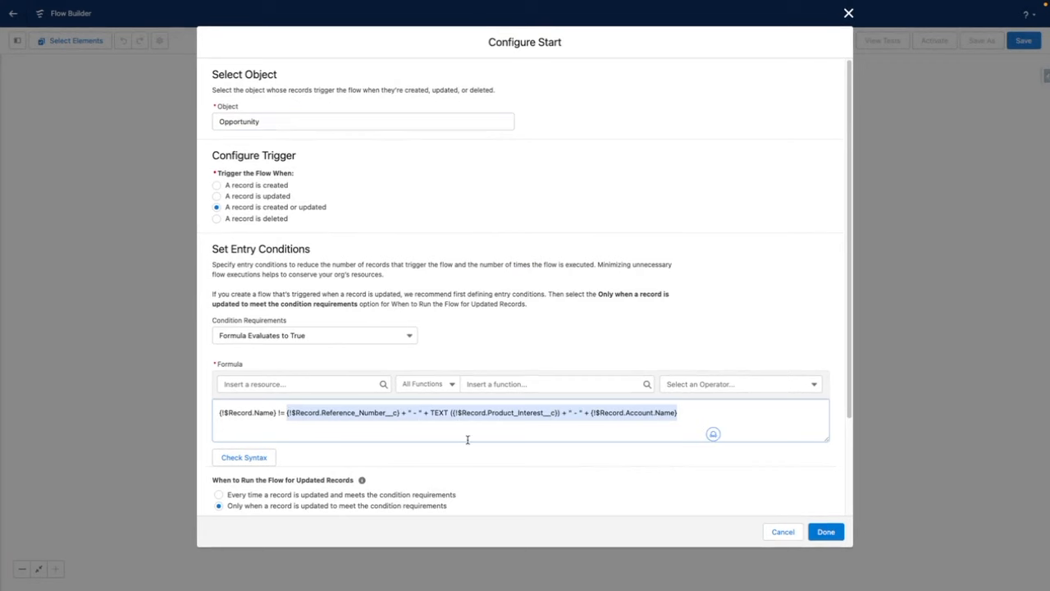
click(826, 531)
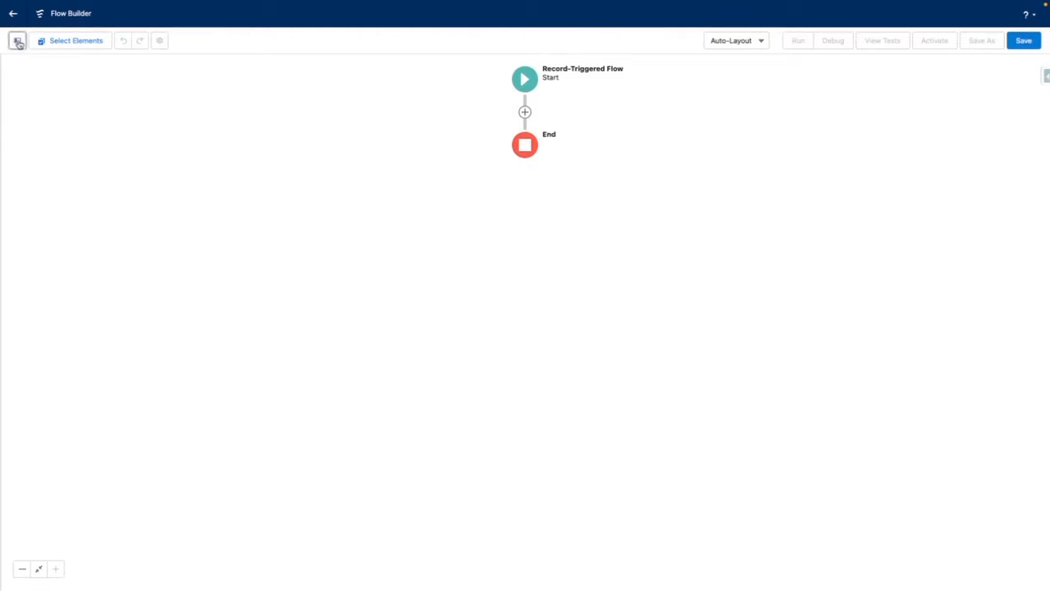
Create Text formula OpportunityNameFormula joining reference number, product interest and account name; check syntax
click(17, 40)
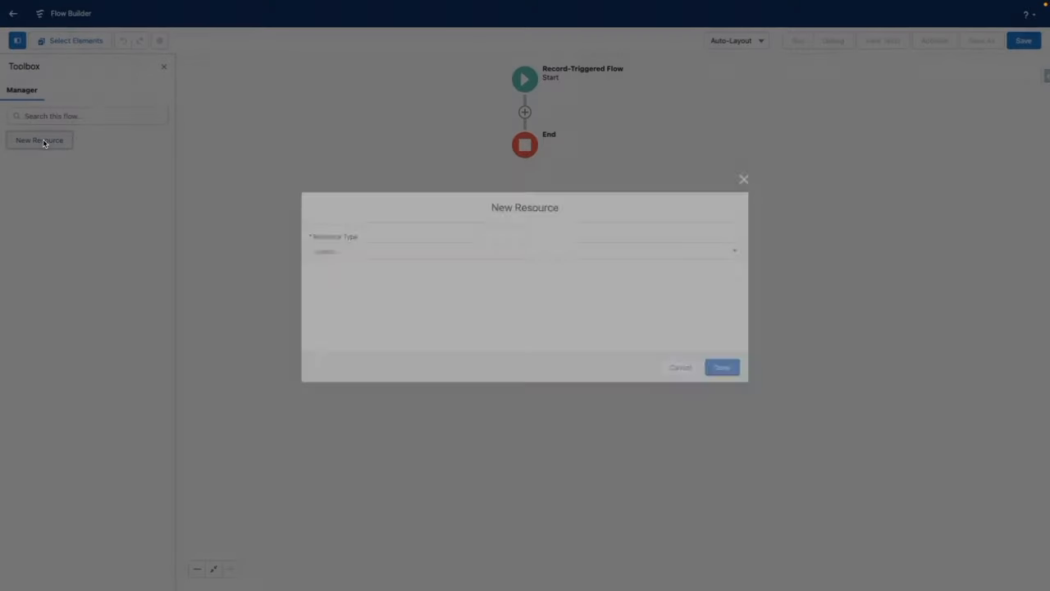
click(525, 172)
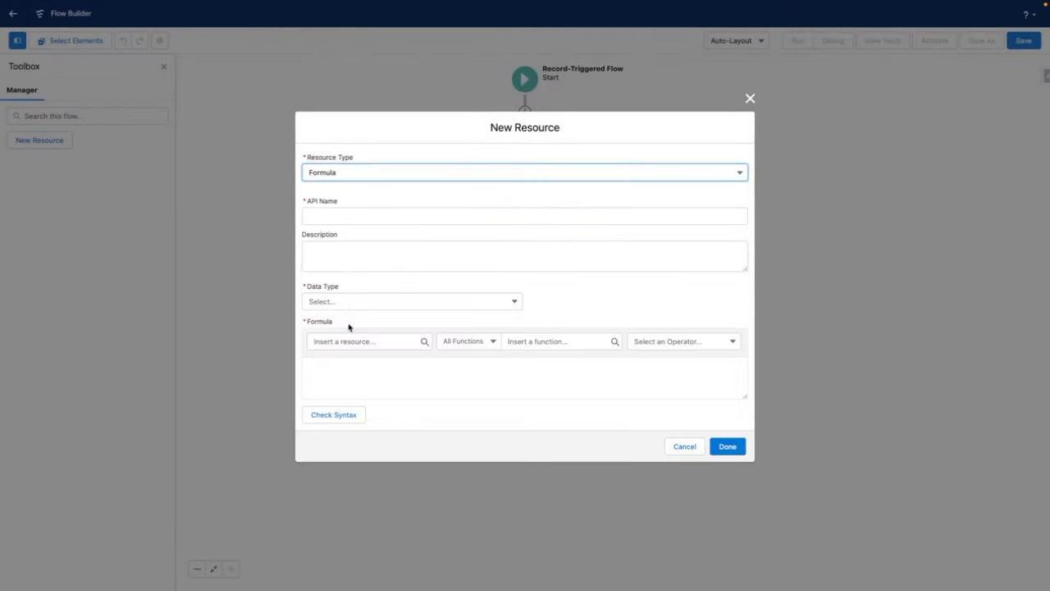
text(OpportunityNameFormul)
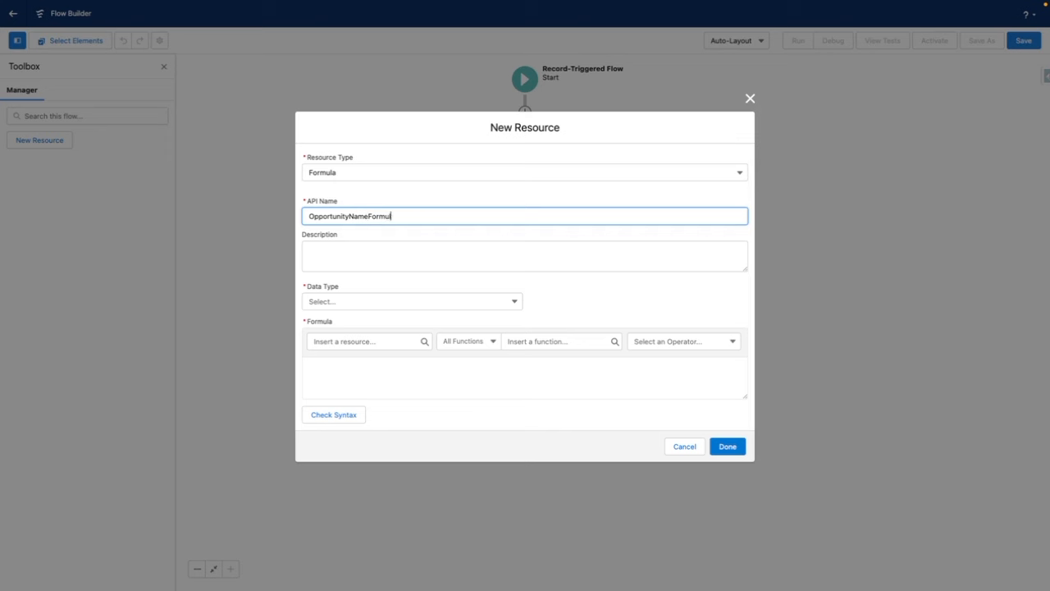
click(523, 250)
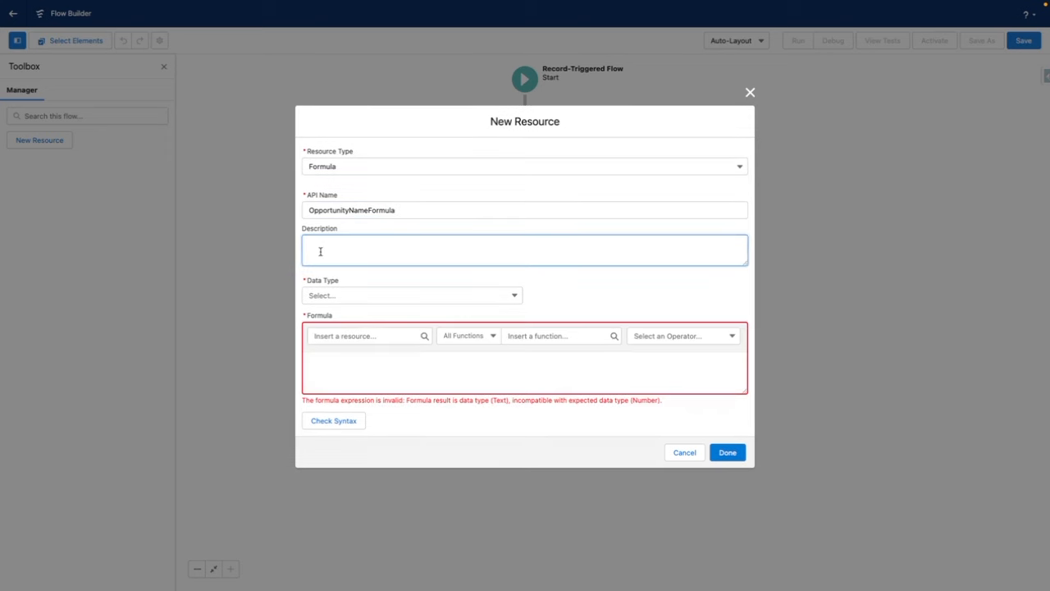
text(Calculates the standard name for a Opportunity)
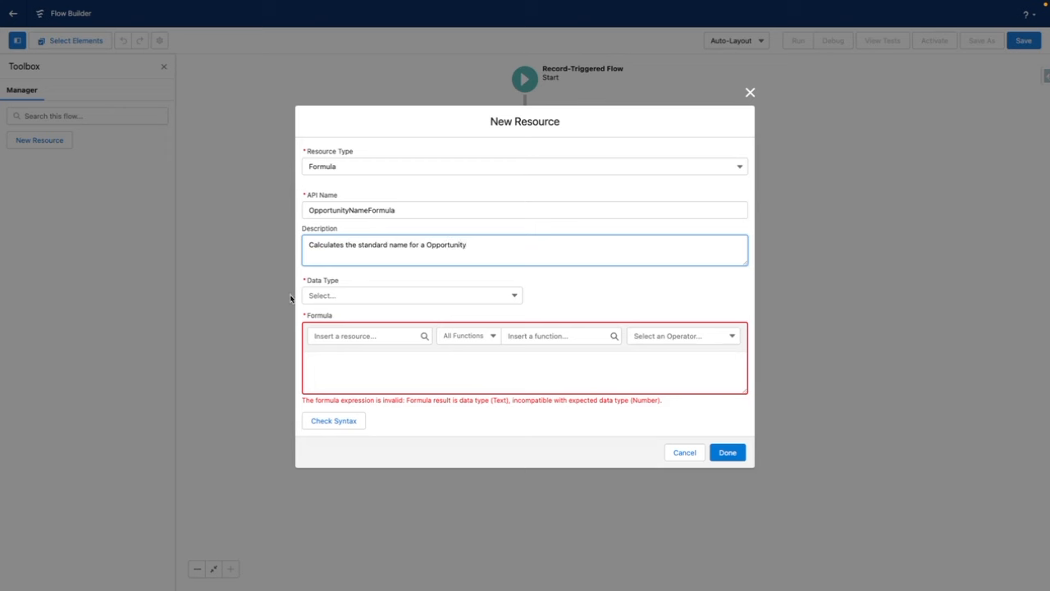
click(411, 295)
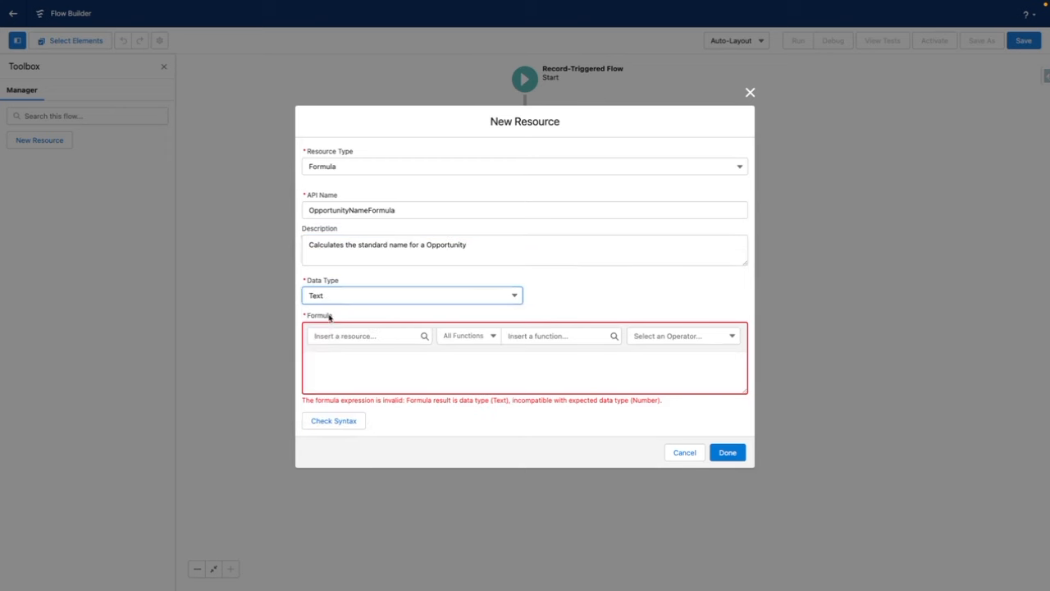
text({!$Record.Reference_Number__c} + " - " + TEXT ({!$Record.Product_Interest__c}) + " - " + {!$Record.Account.Name})
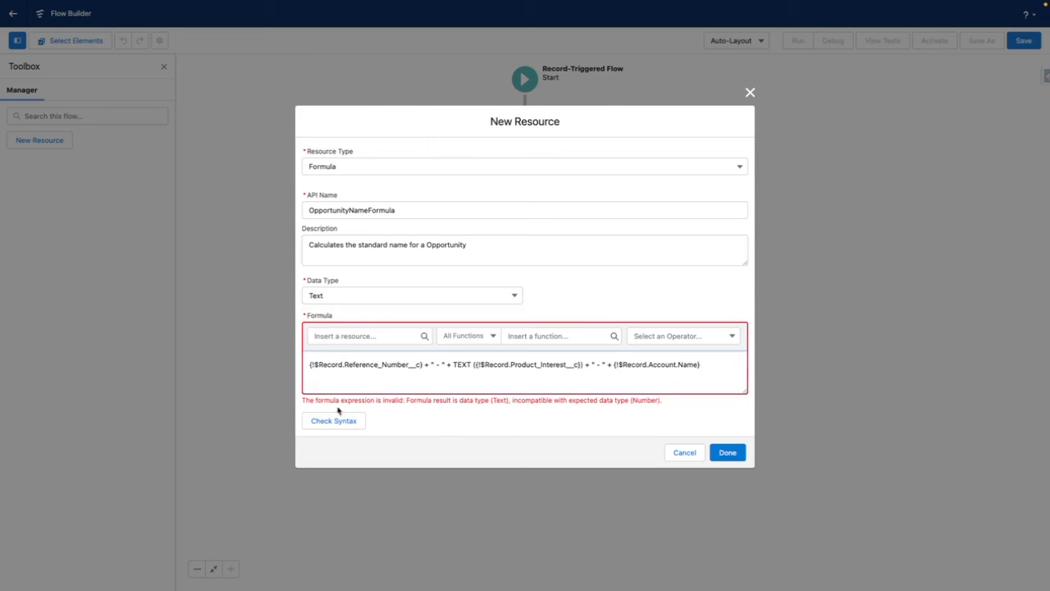
click(333, 420)
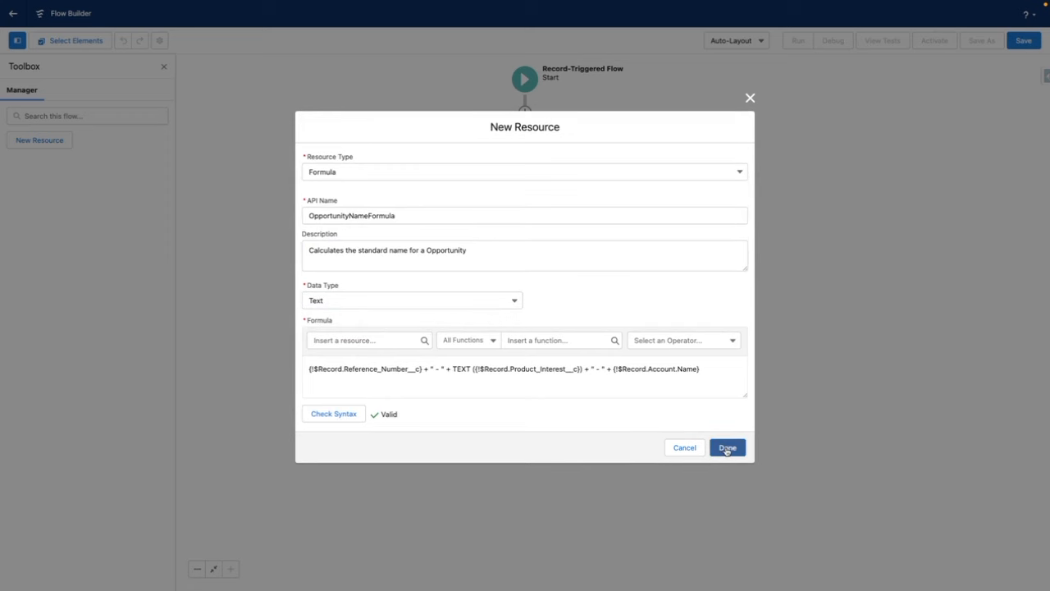
Add an Update Triggering Record step setting the opportunity Name from OpportunityNameFormula
click(728, 447)
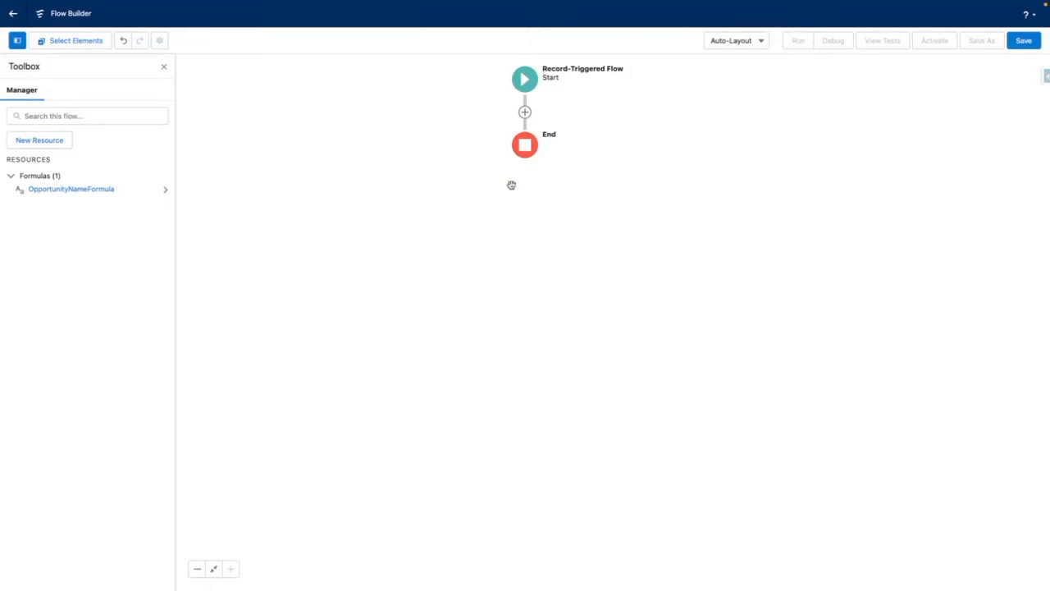
click(524, 112)
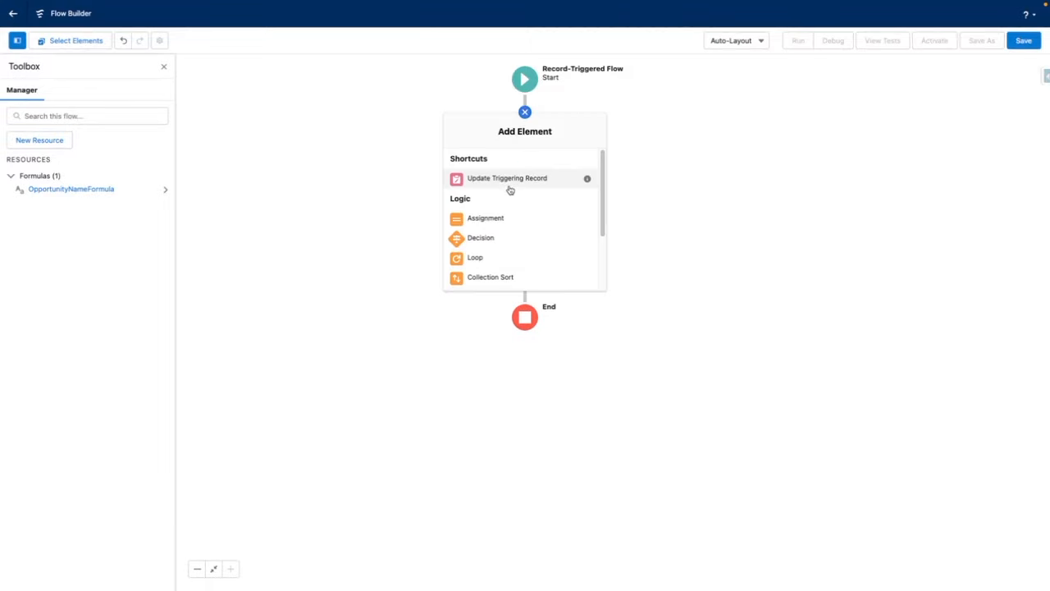
click(509, 178)
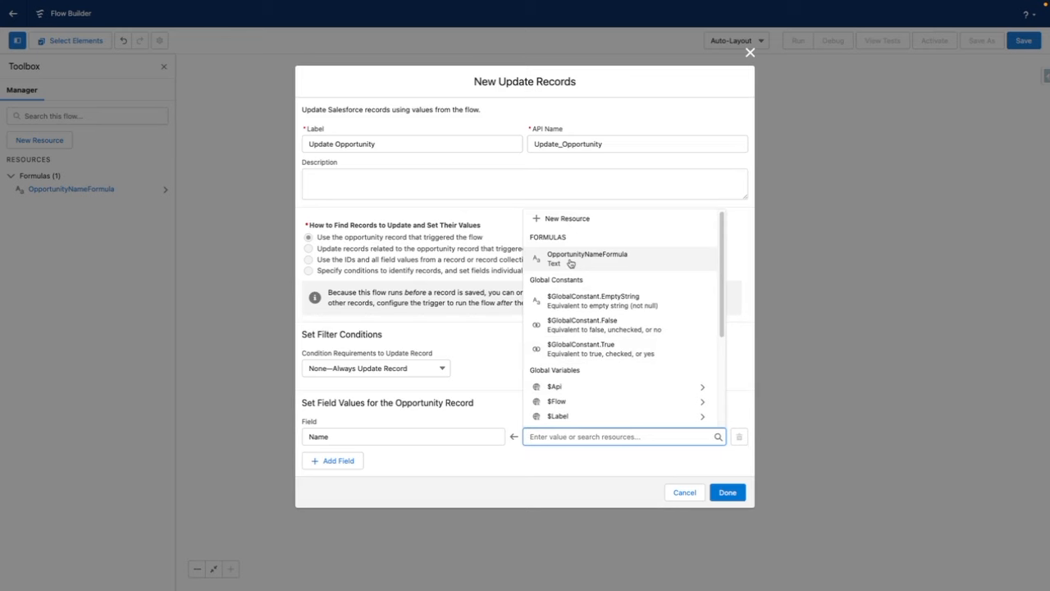
click(586, 257)
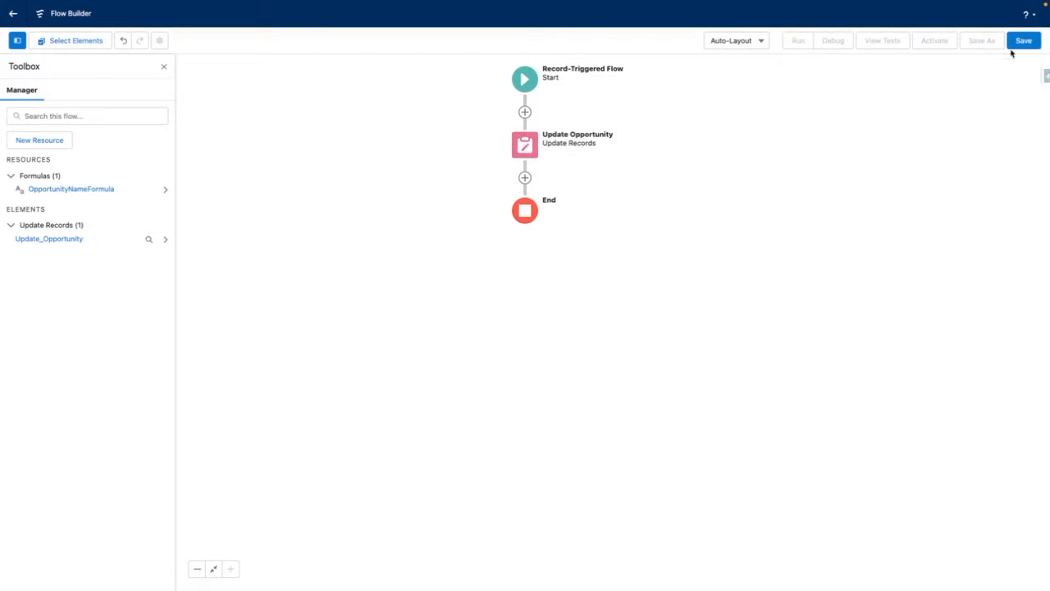
Save the flow as 'Rename Opportunity to Standard Format' with a 'Sets the Opportunity Name' description
click(1027, 39)
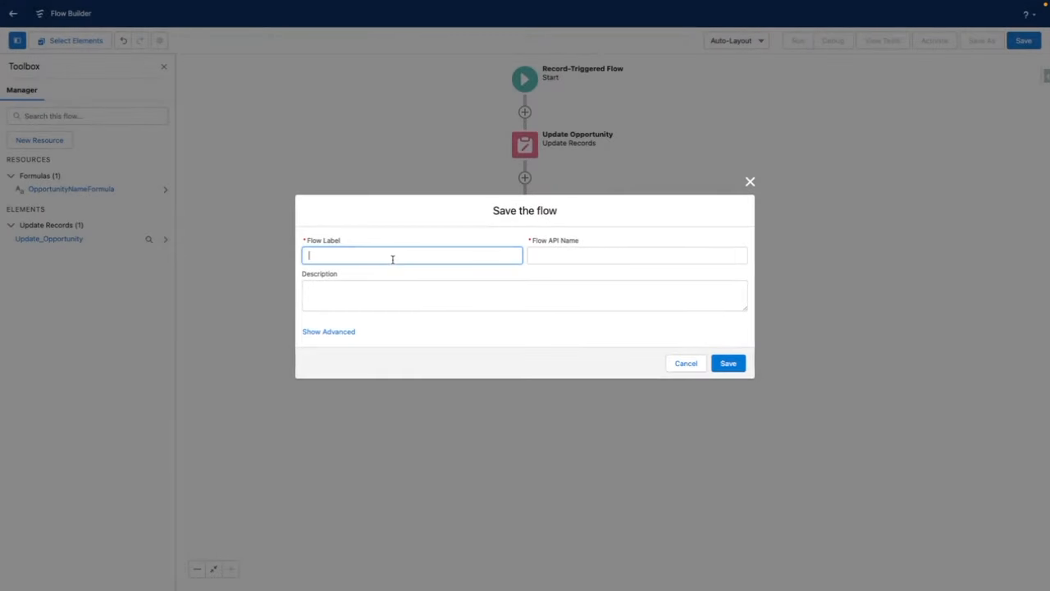
text(Rename Opportunity to Sta)
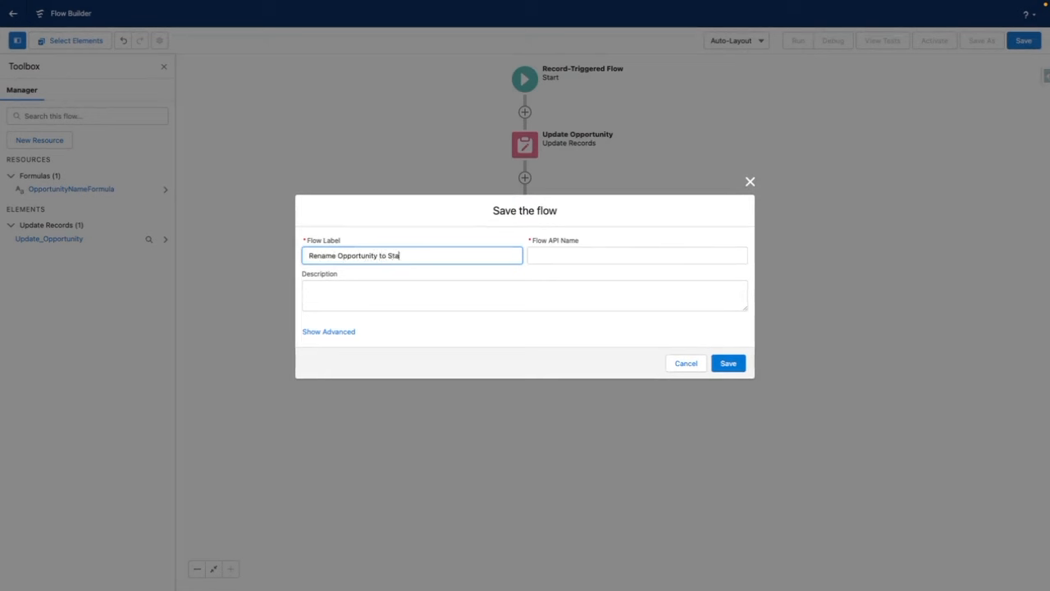
text(ndard For)
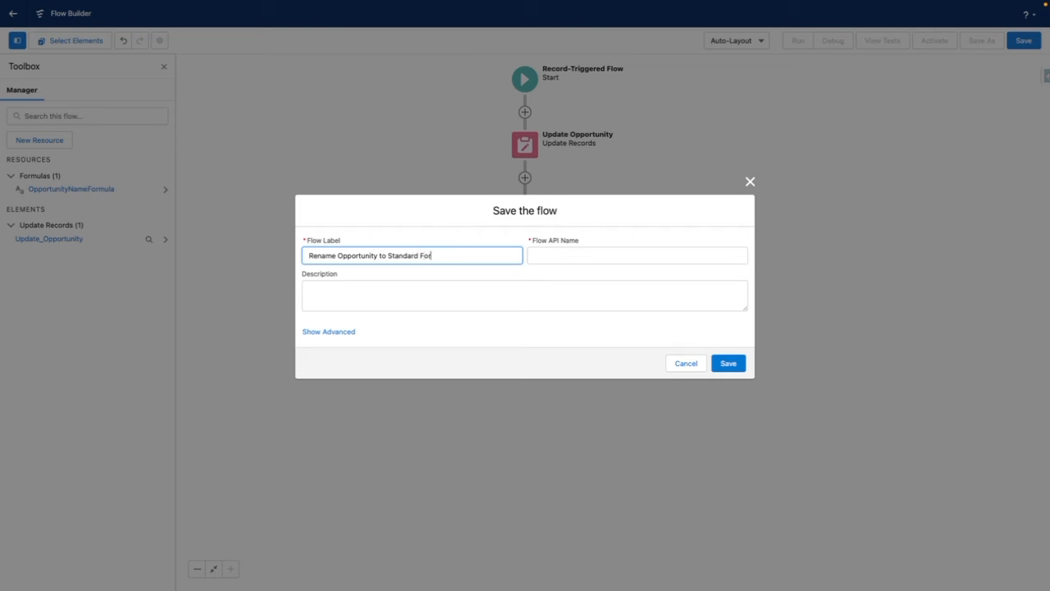
text(s)
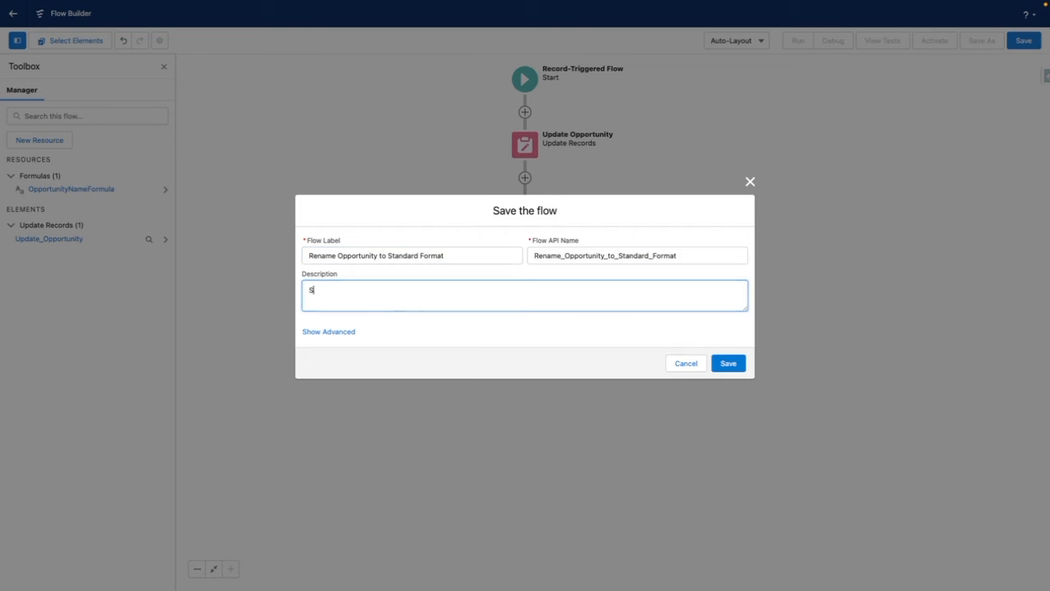
text(Sets the)
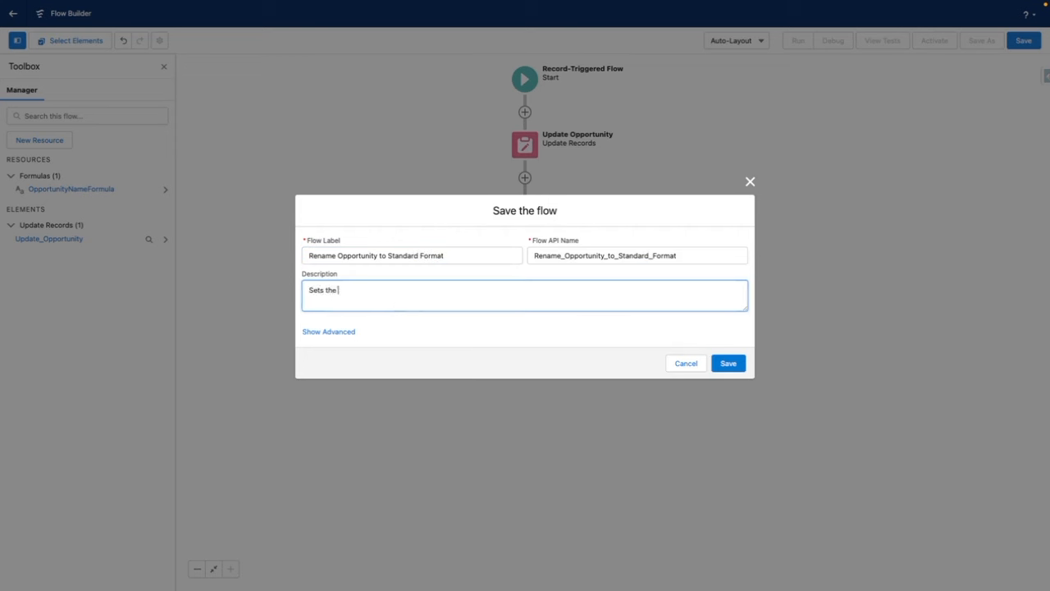
text(Opportunity Name to Standar)
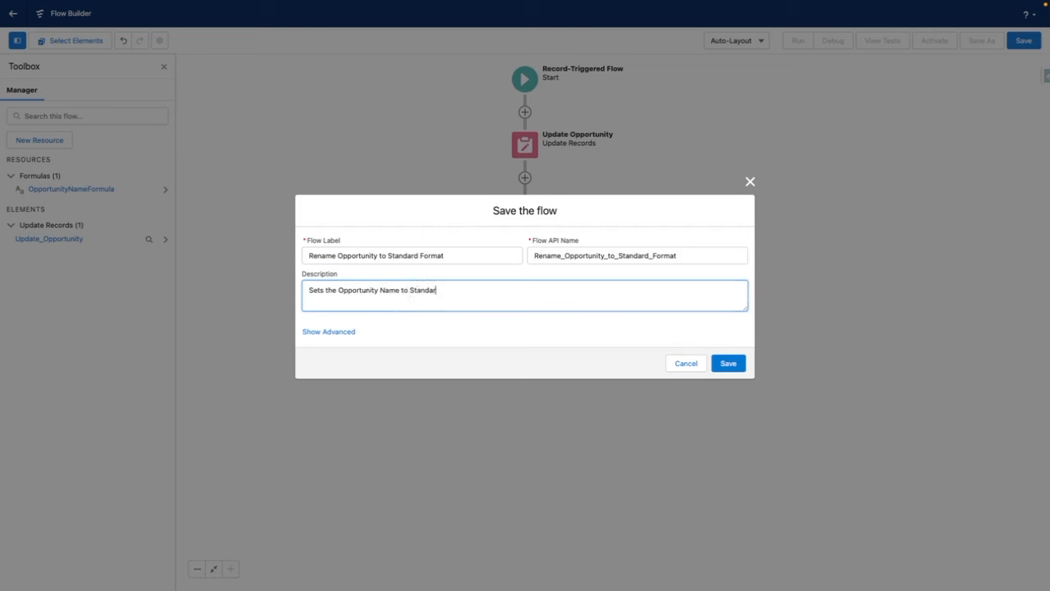
text(d Fo)
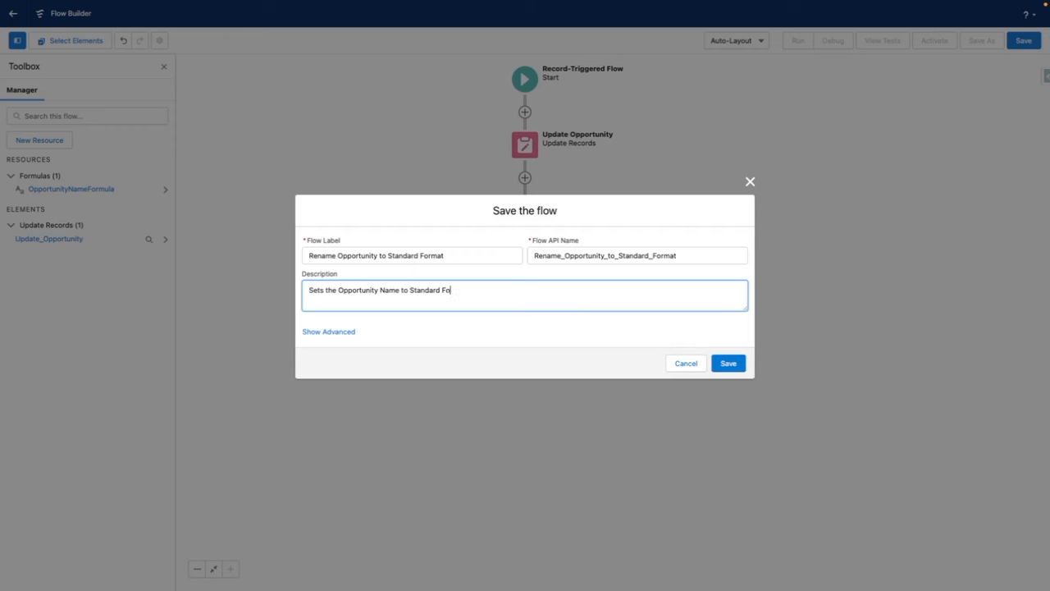
click(728, 362)
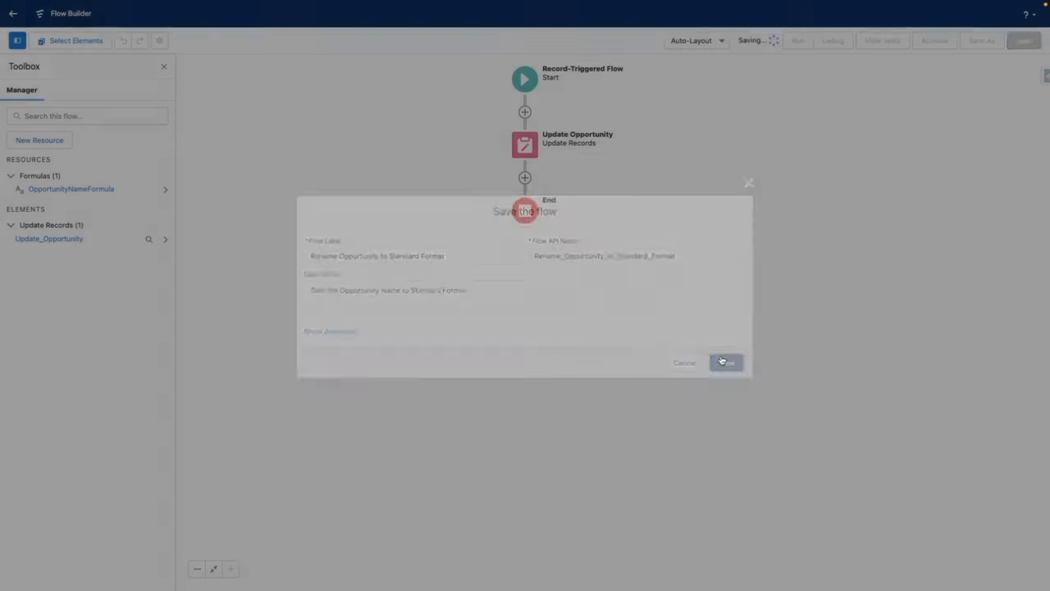
click(725, 362)
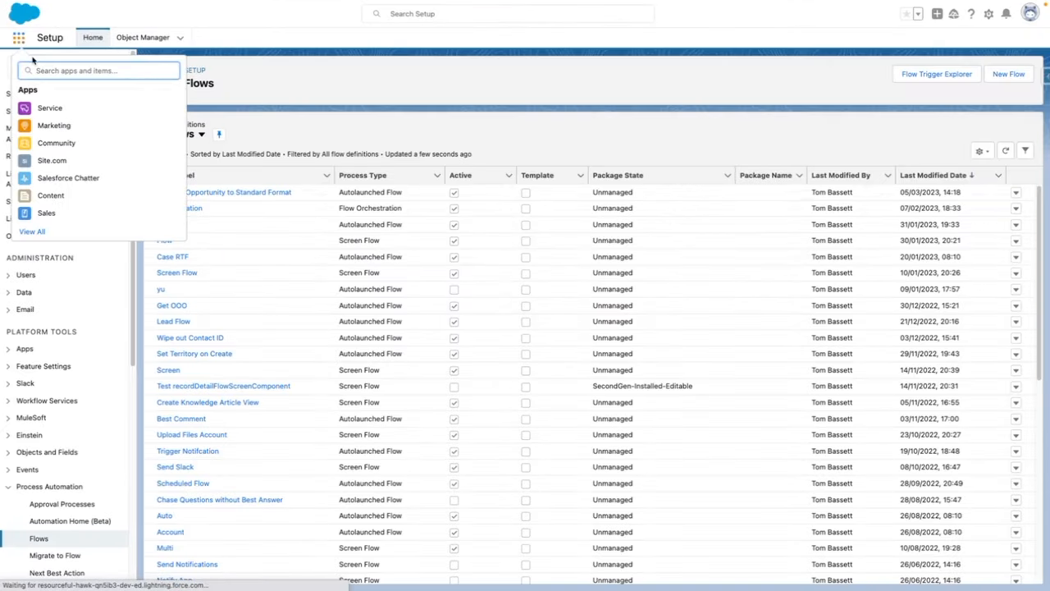
Set the Edge Emergency Generator opportunity's Product Interest to Product B and save
text(oppo)
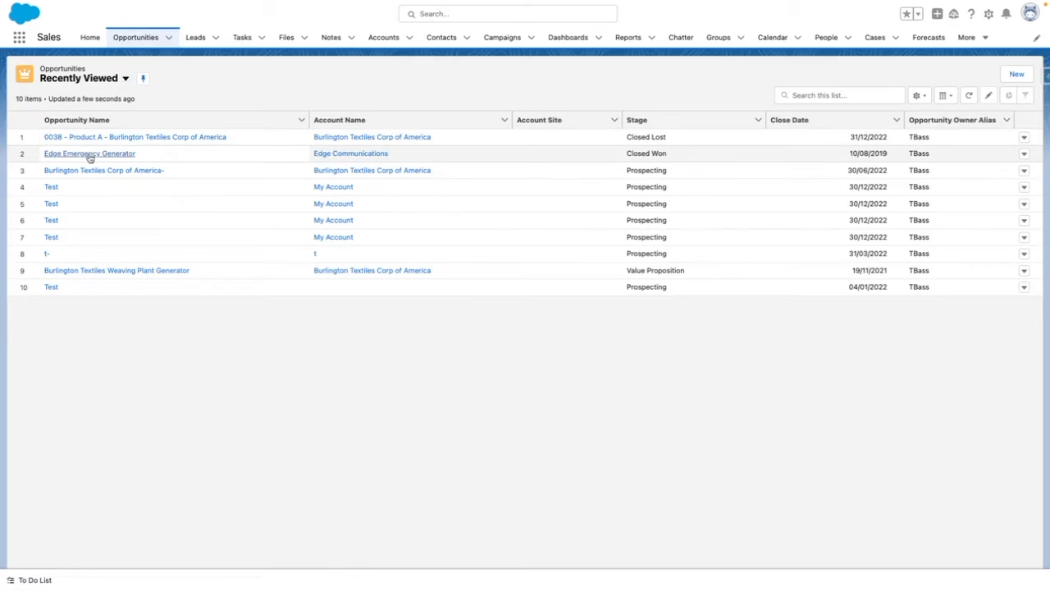
click(88, 154)
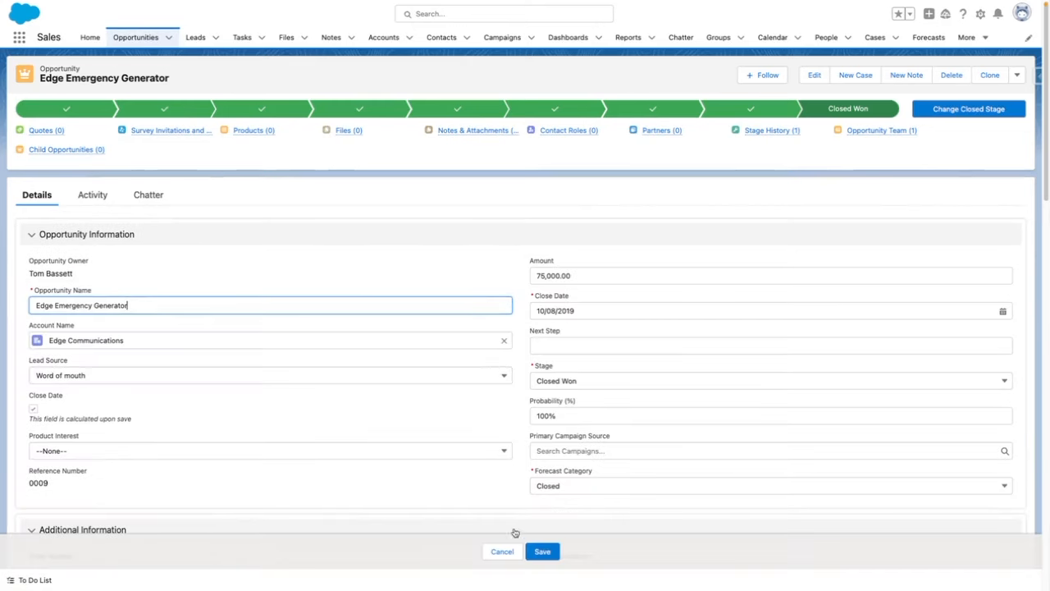
click(269, 451)
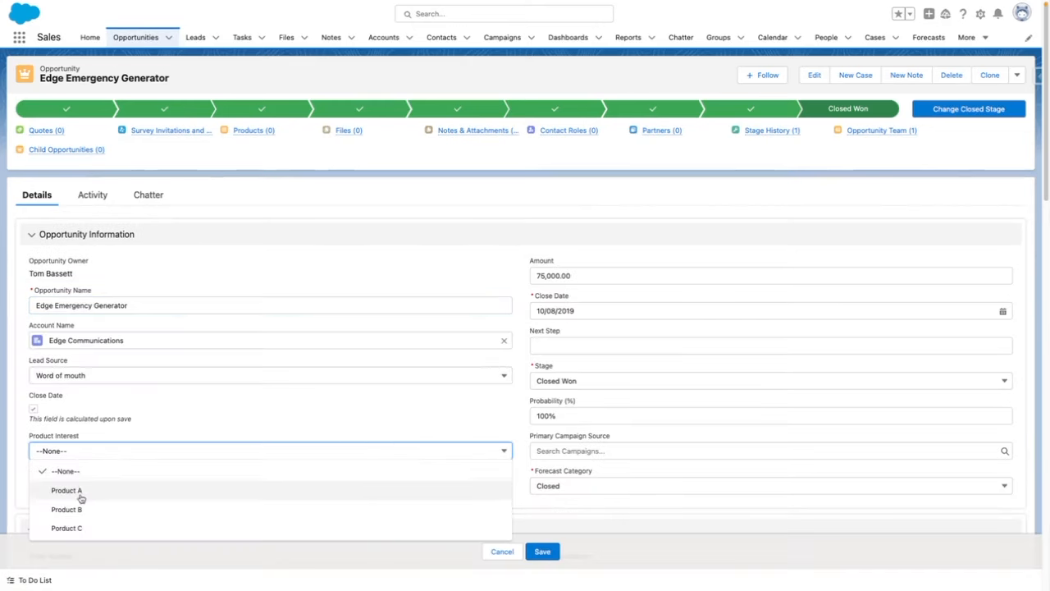
click(64, 509)
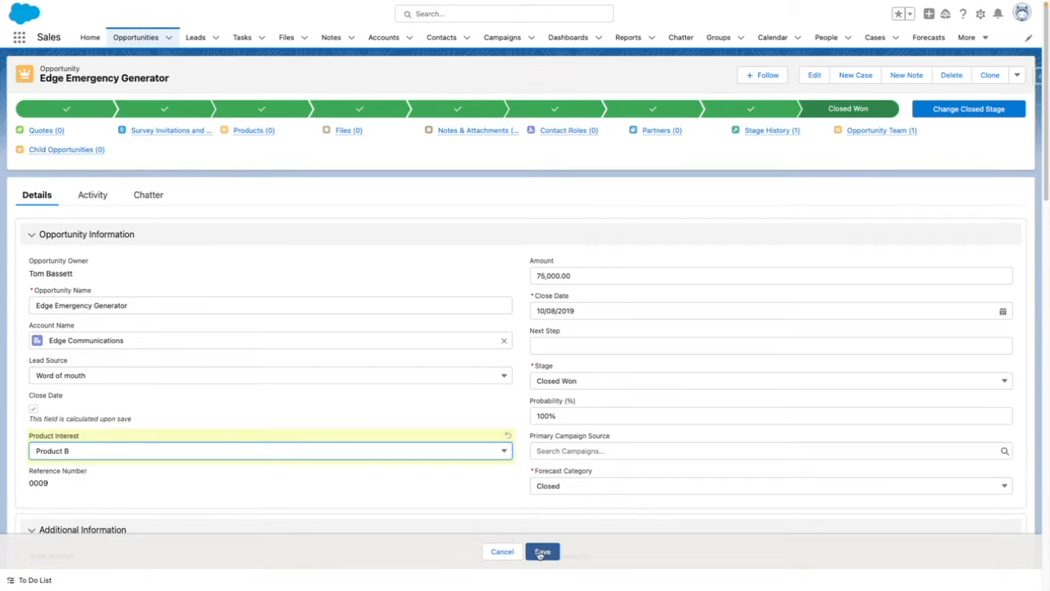
click(542, 551)
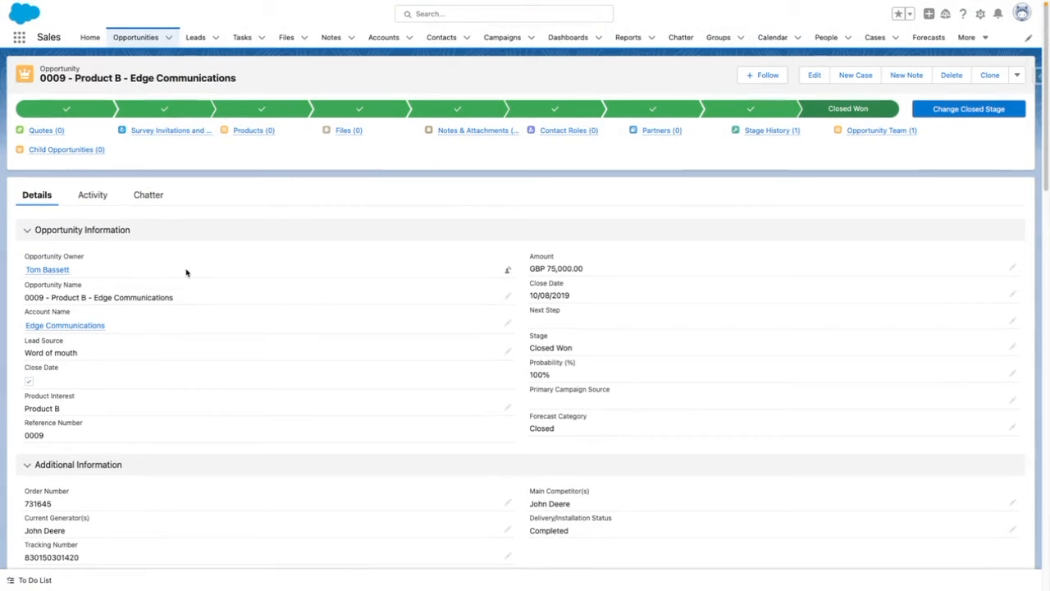
mouse_move(868, 14)
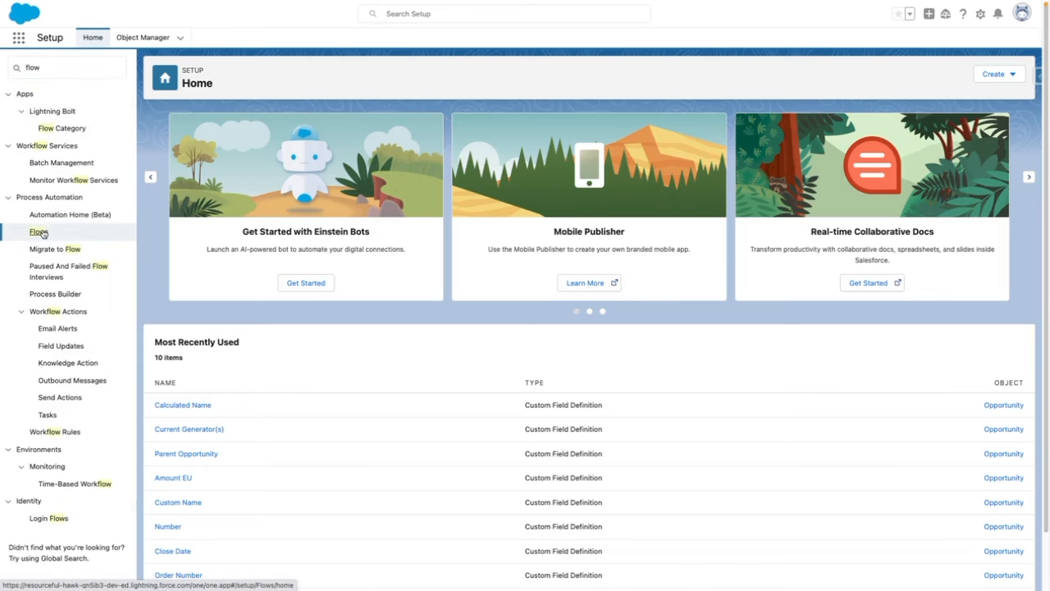
Reopen 'Rename Opportunity to Standard Format' from Flows and edit OpportunityNameFormula
click(38, 231)
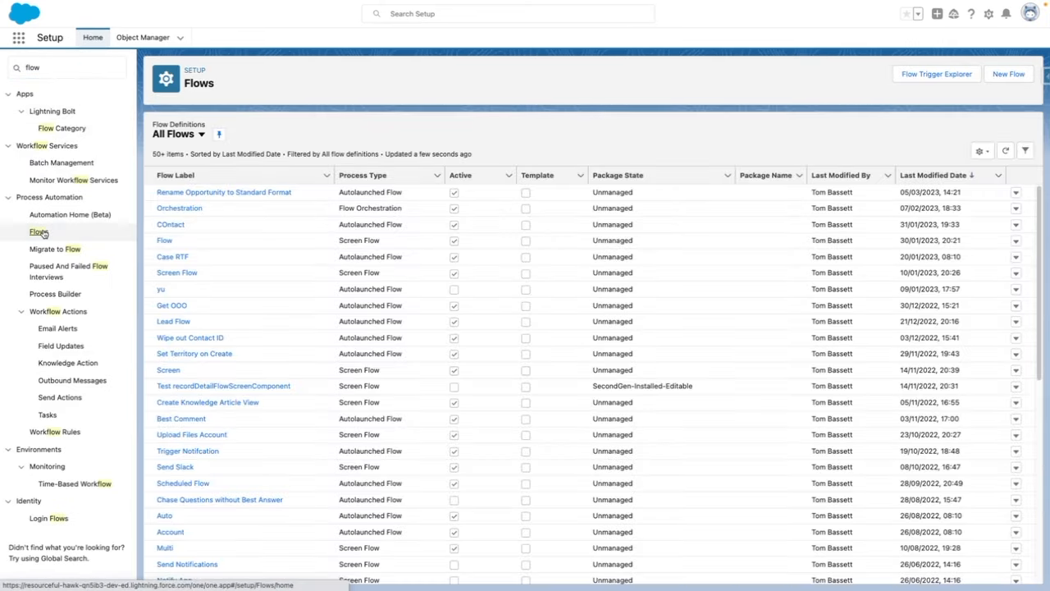
click(223, 192)
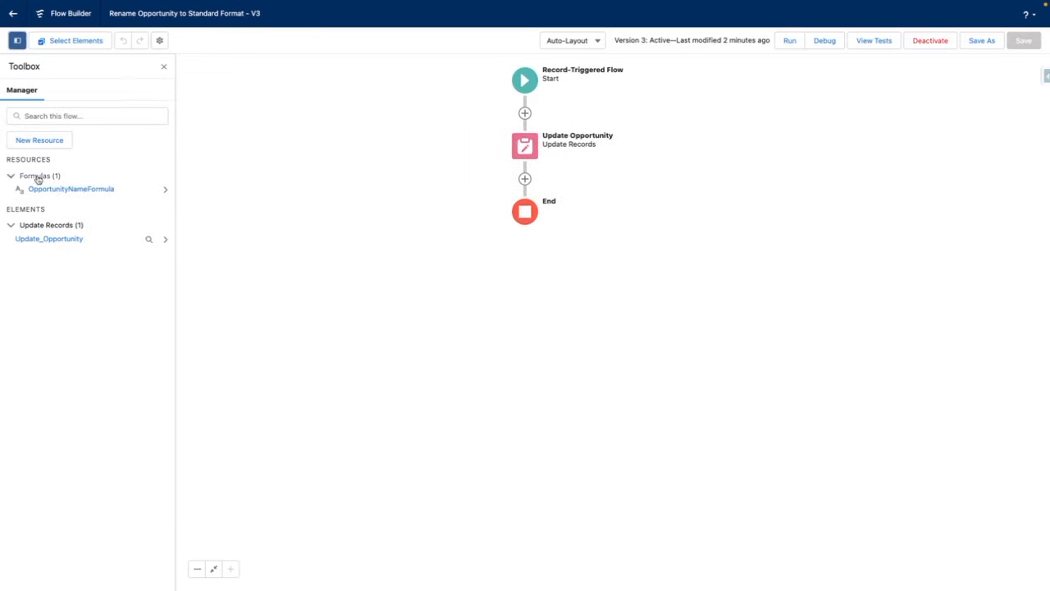
click(72, 189)
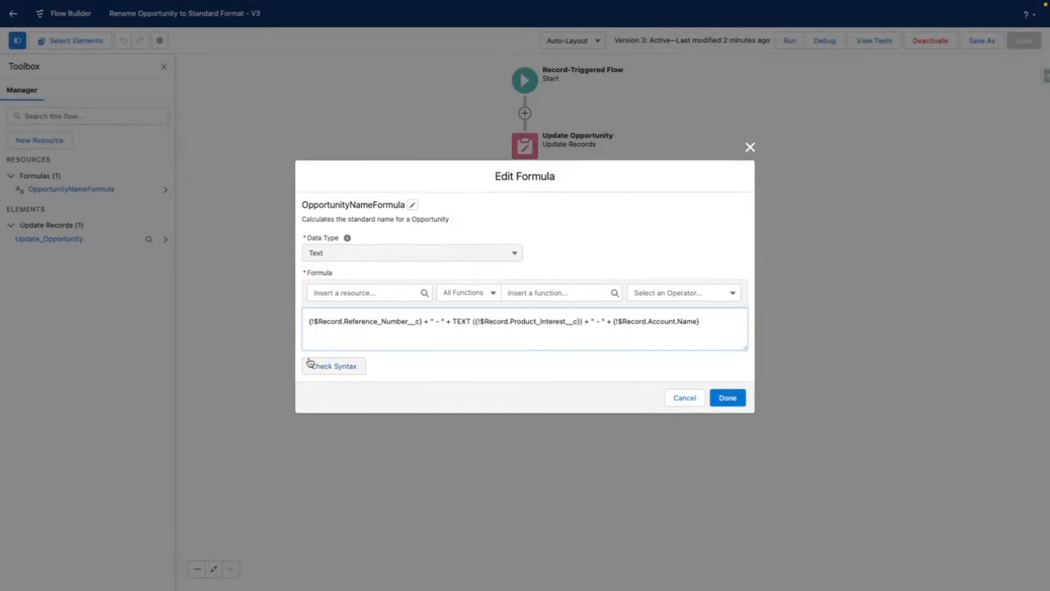
mouse_move(312, 363)
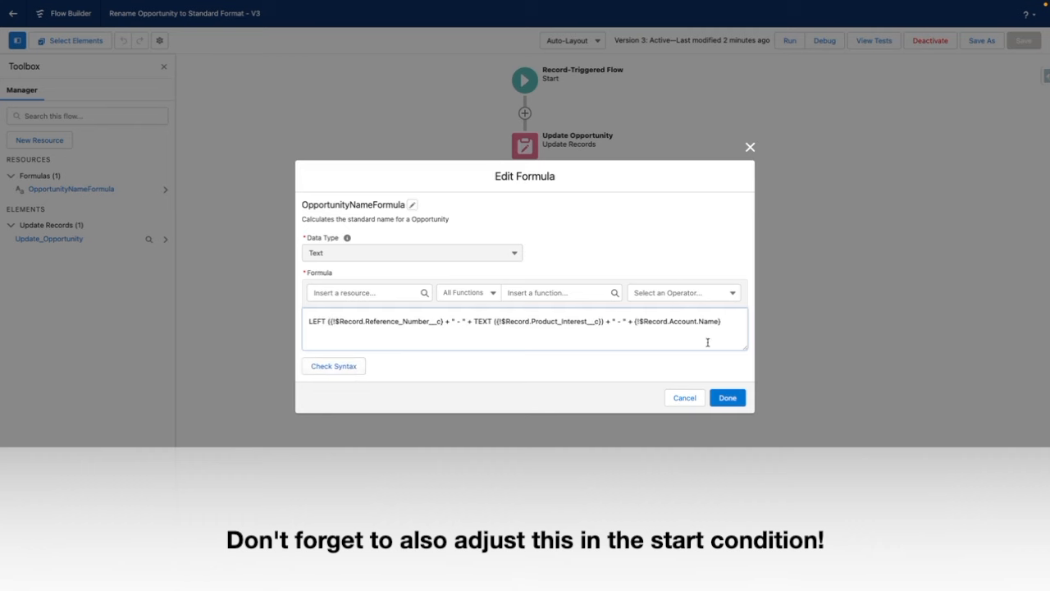
Wrap the name formula in LEFT(…, 120), verify syntax, and save as a new version
text(, 120))
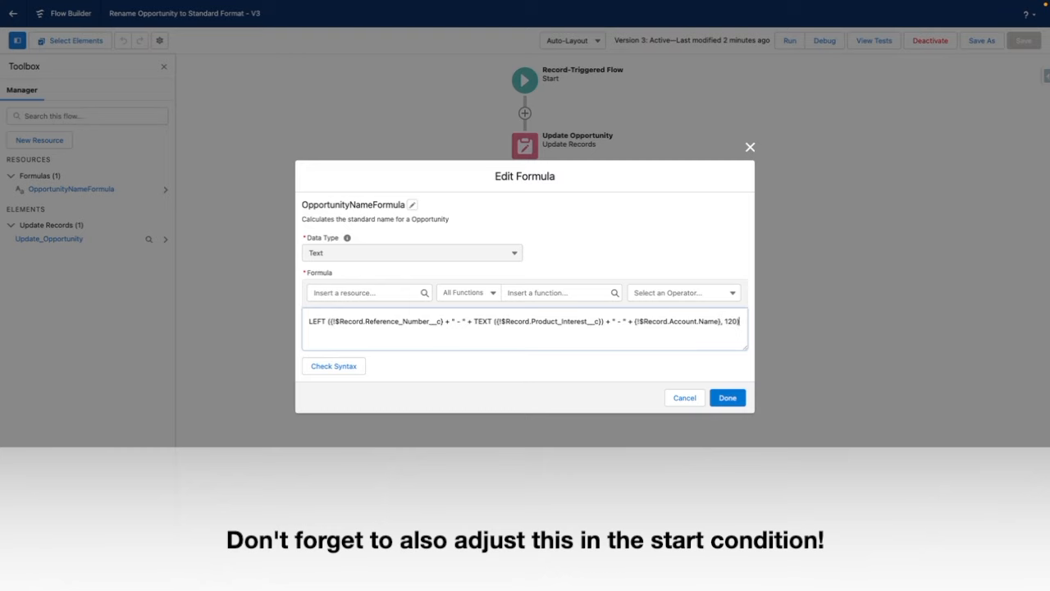
click(333, 365)
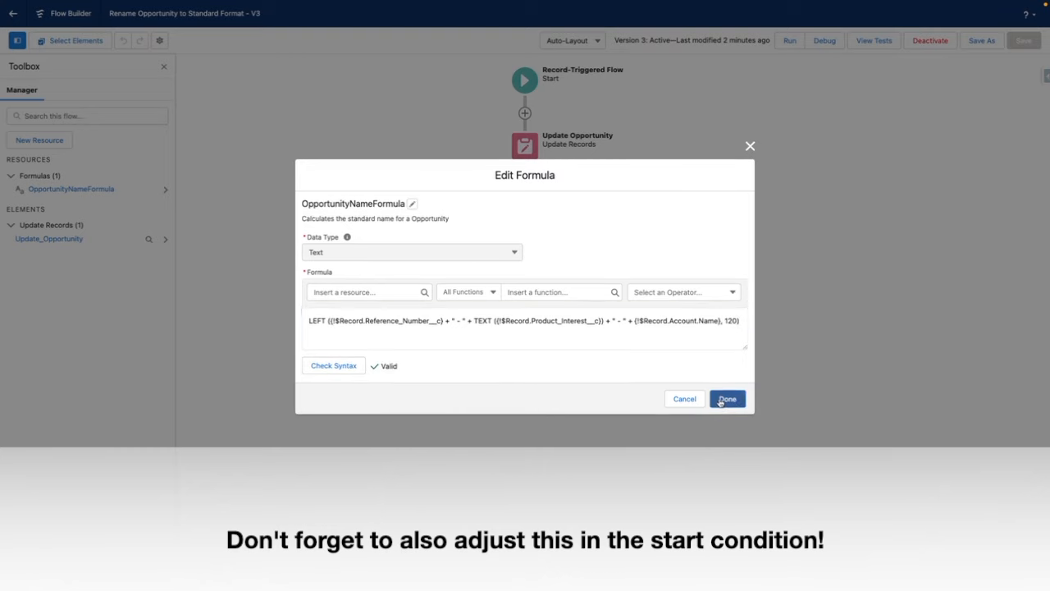
click(726, 398)
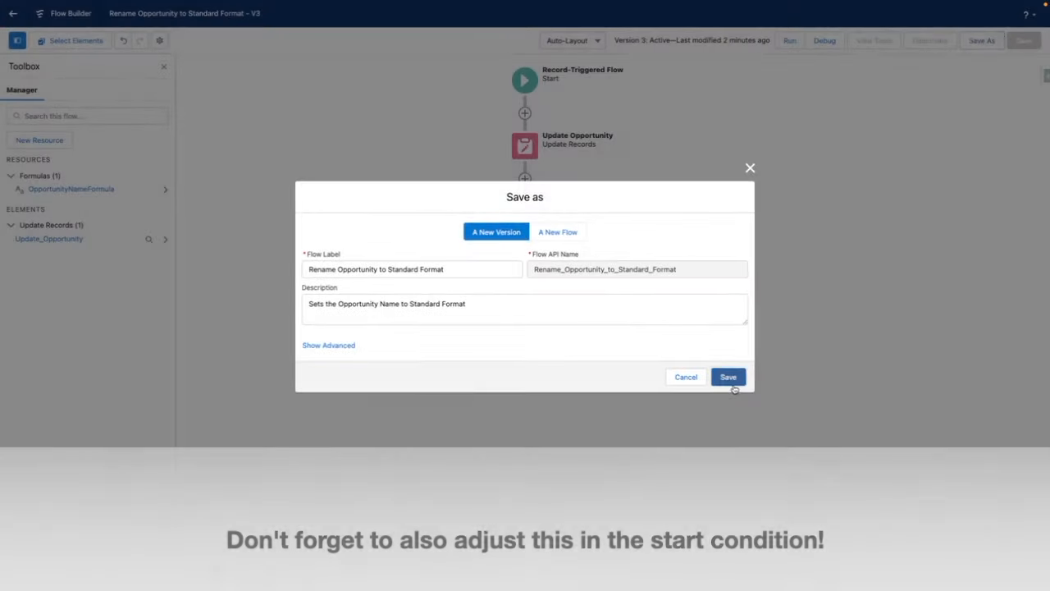
click(728, 376)
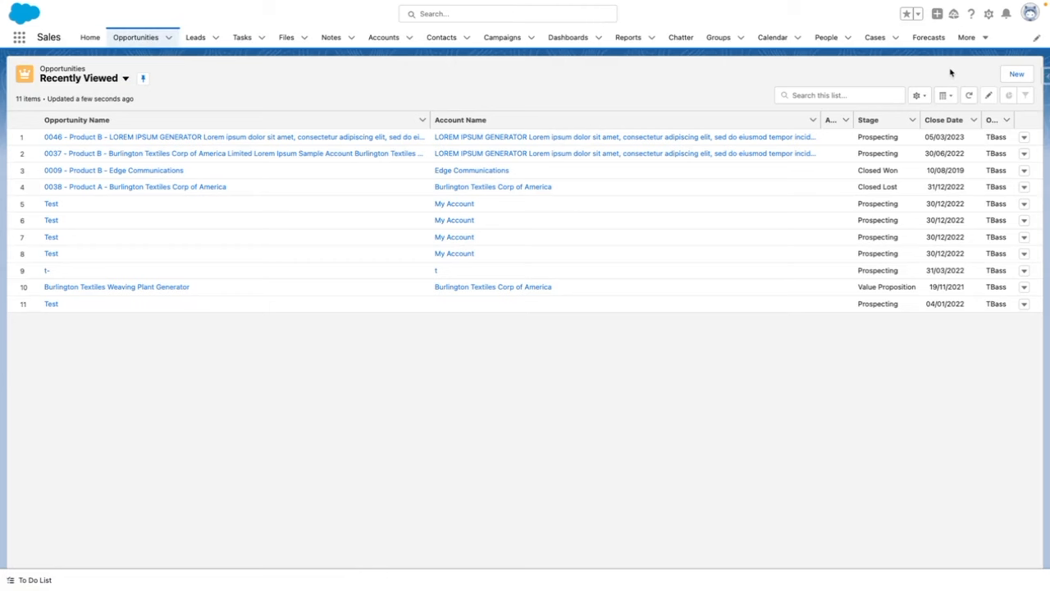
Create B2B opportunity 'Sample Example' for LOREM IPSUM GENERATOR, Product A, Prospecting, and save
click(1016, 73)
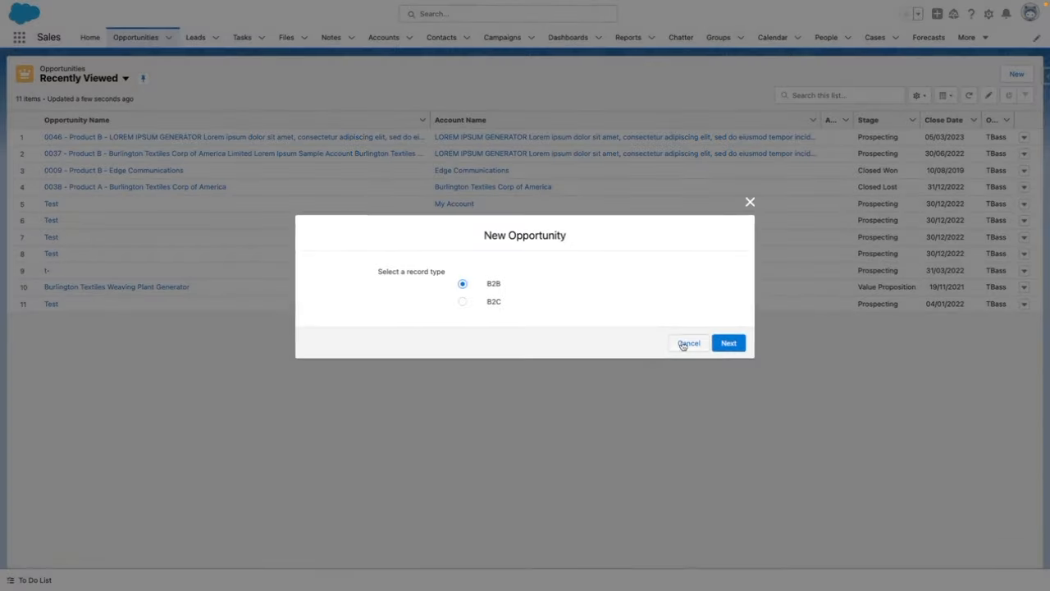
click(728, 342)
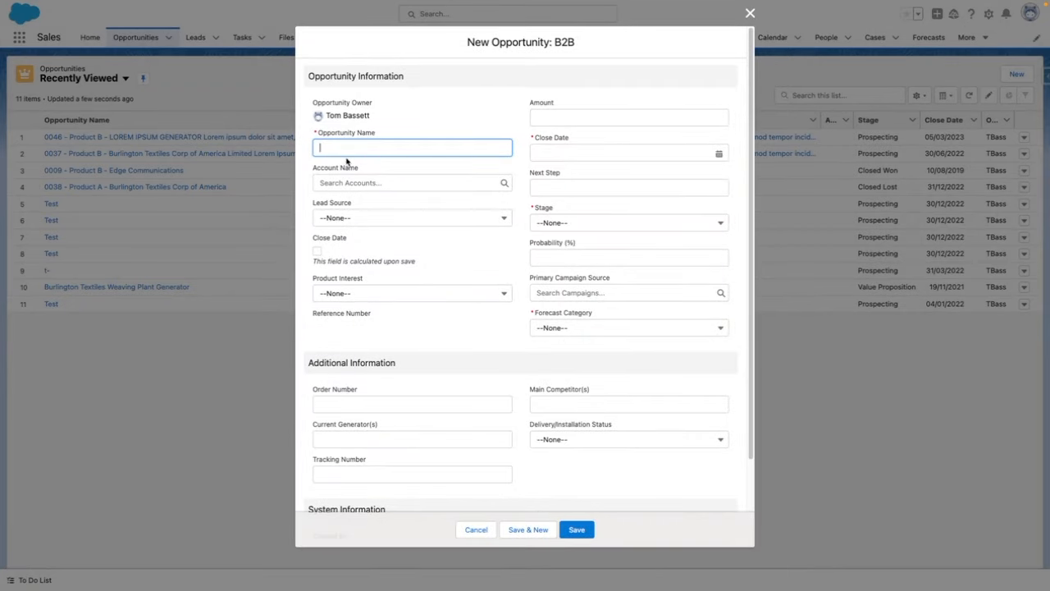
text(Sample Example)
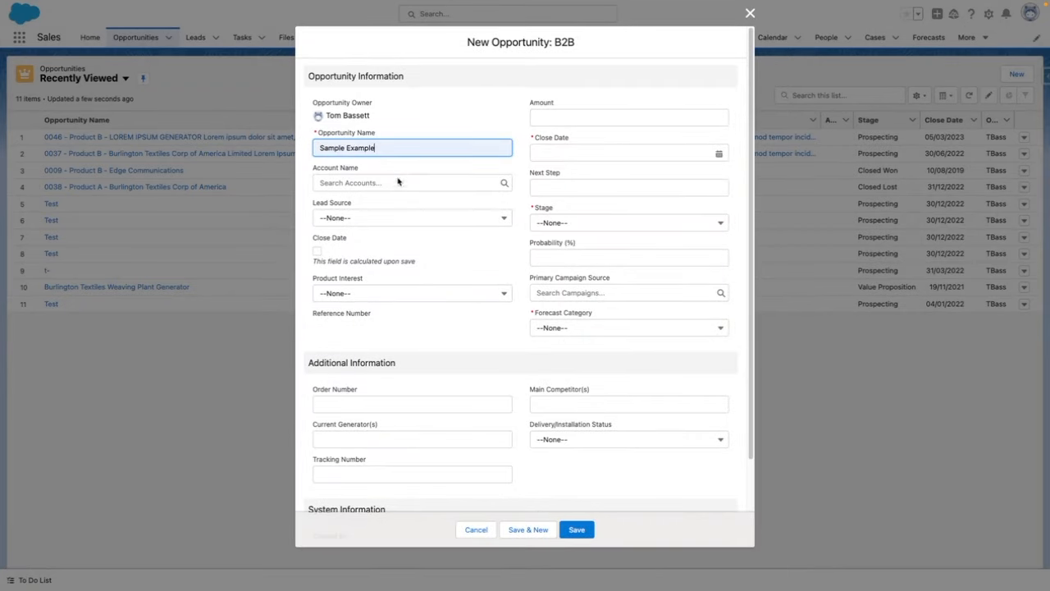
click(410, 182)
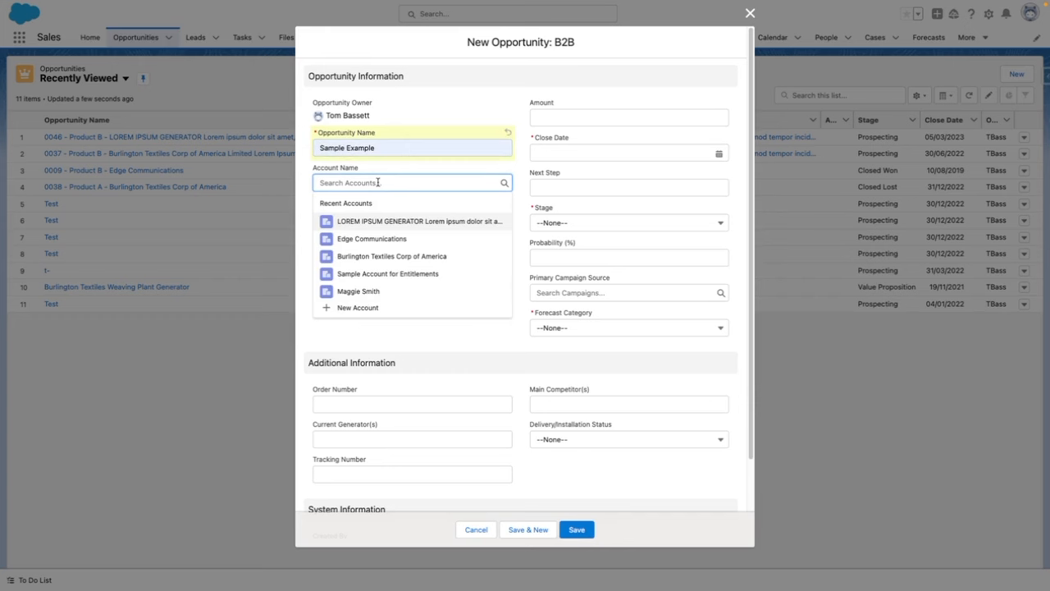
click(412, 221)
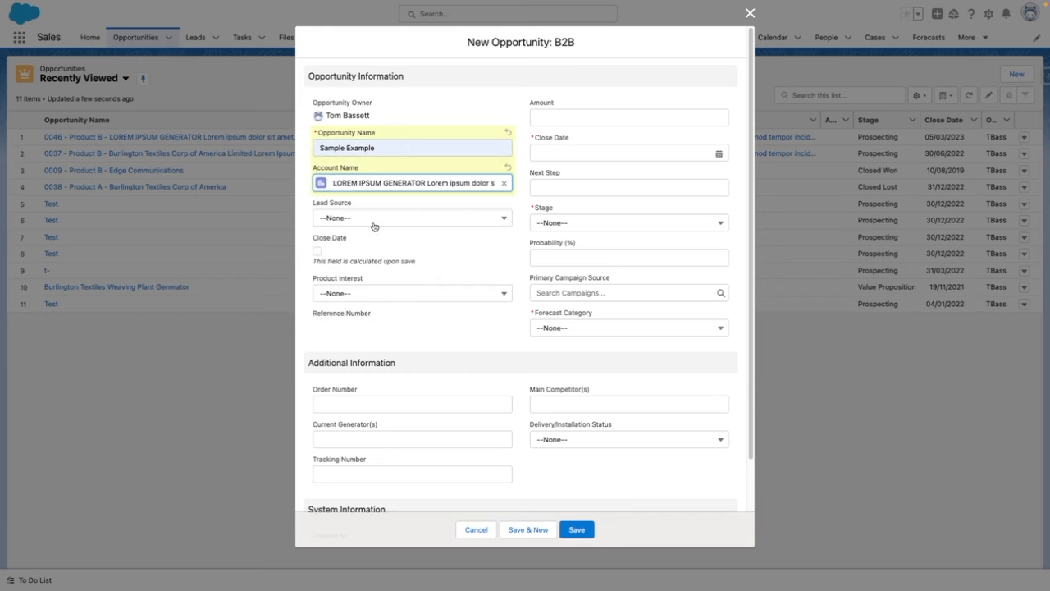
mouse_move(371, 203)
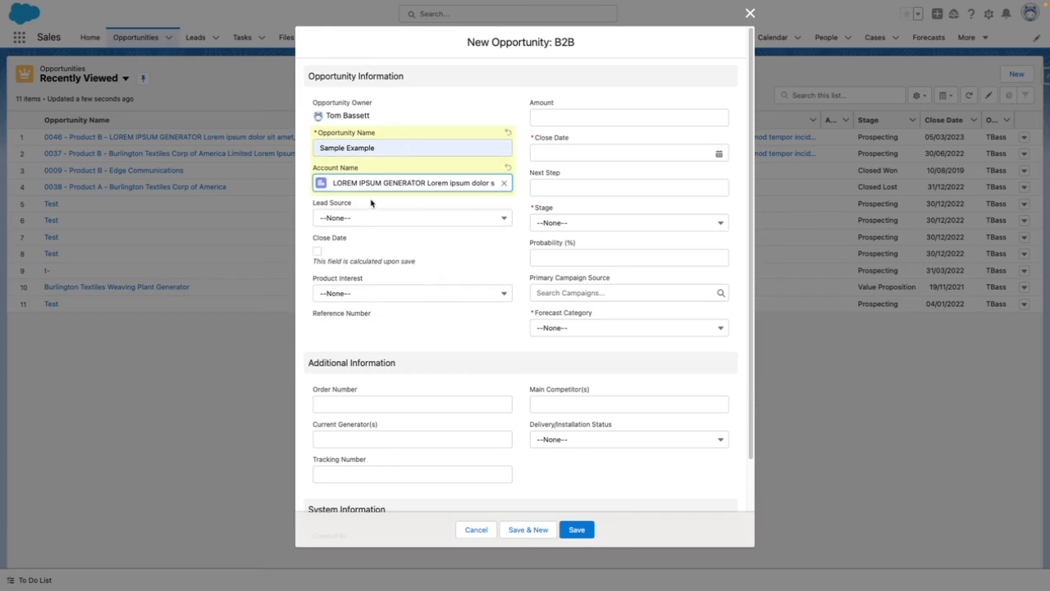
click(412, 292)
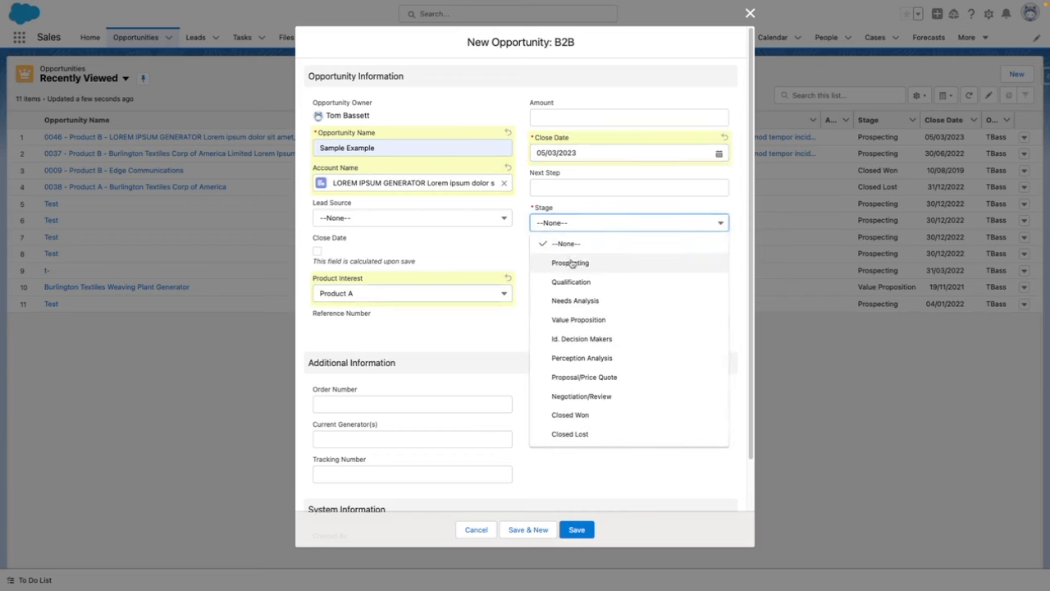
click(569, 262)
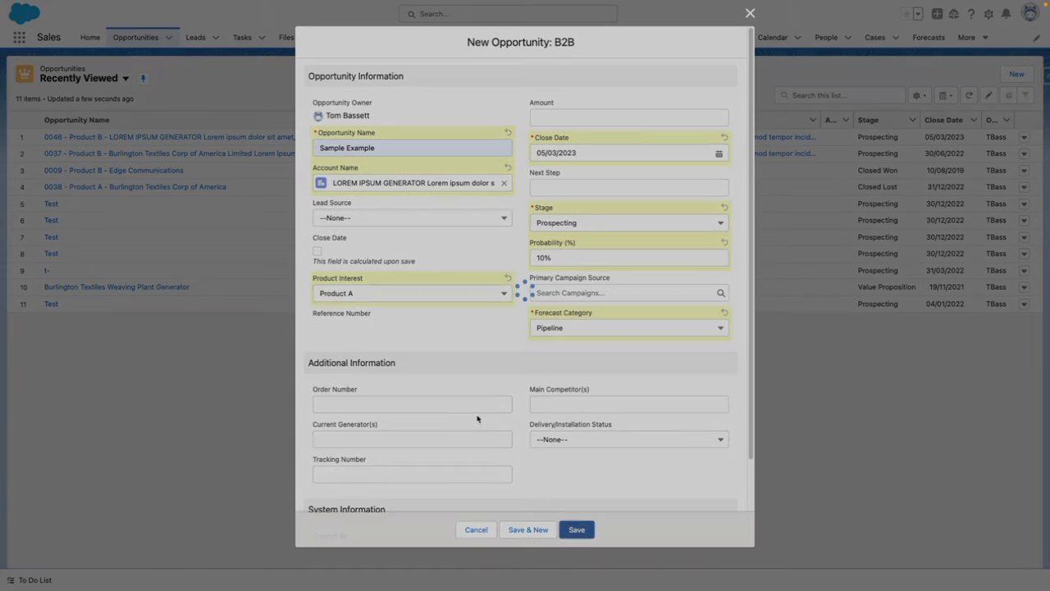
click(576, 529)
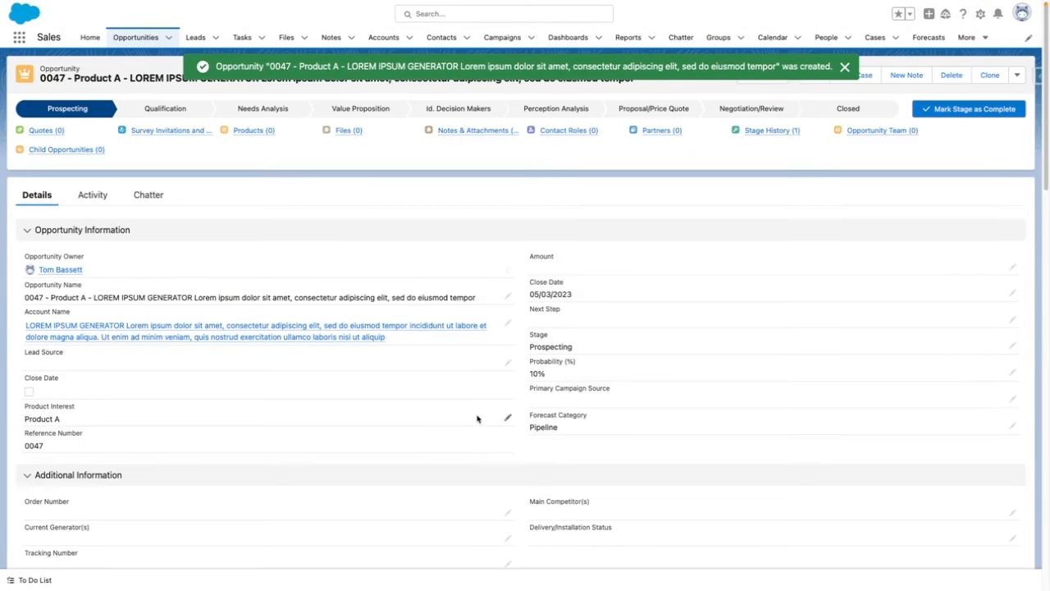
click(845, 68)
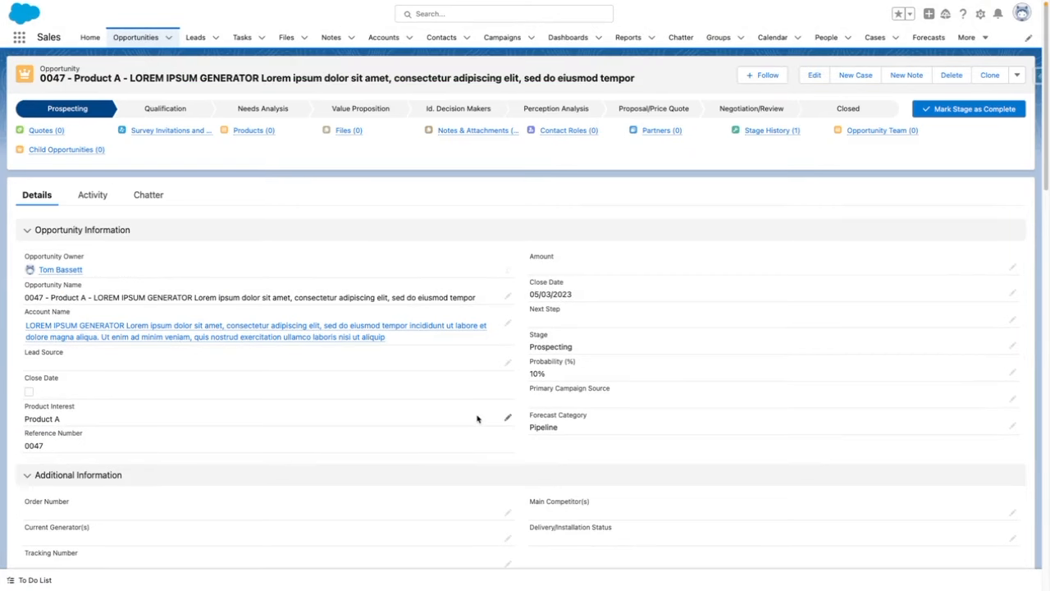